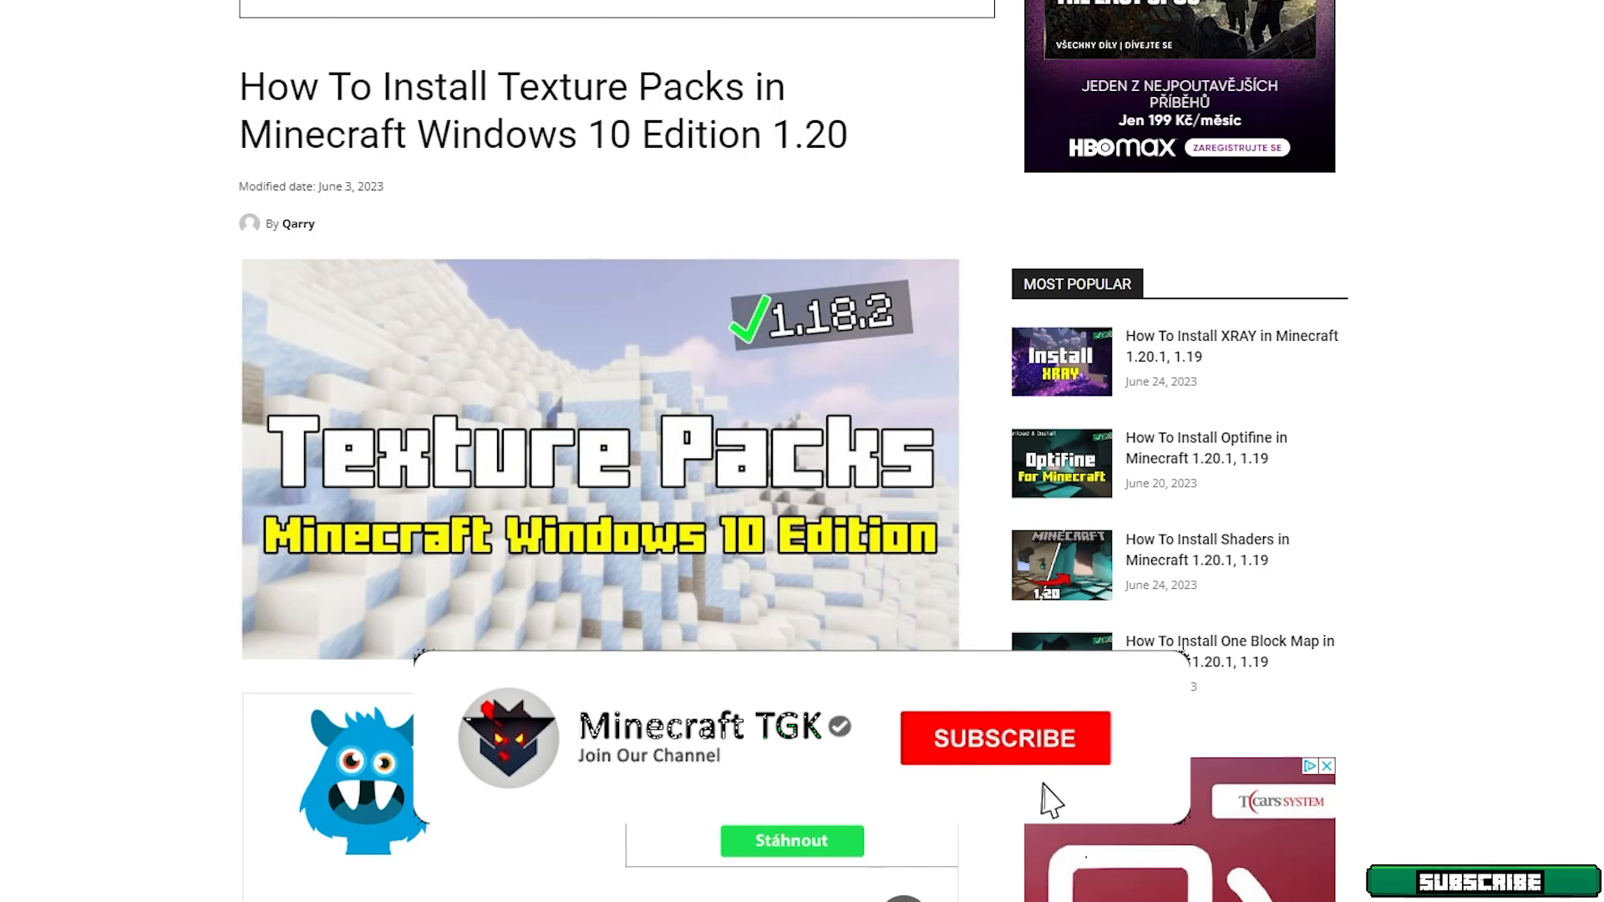
Step: Scroll the article down to its Downloads section showing the Texture Packs for Windows 10 link
{"action": "left_click", "coordinate": [1004, 739]}
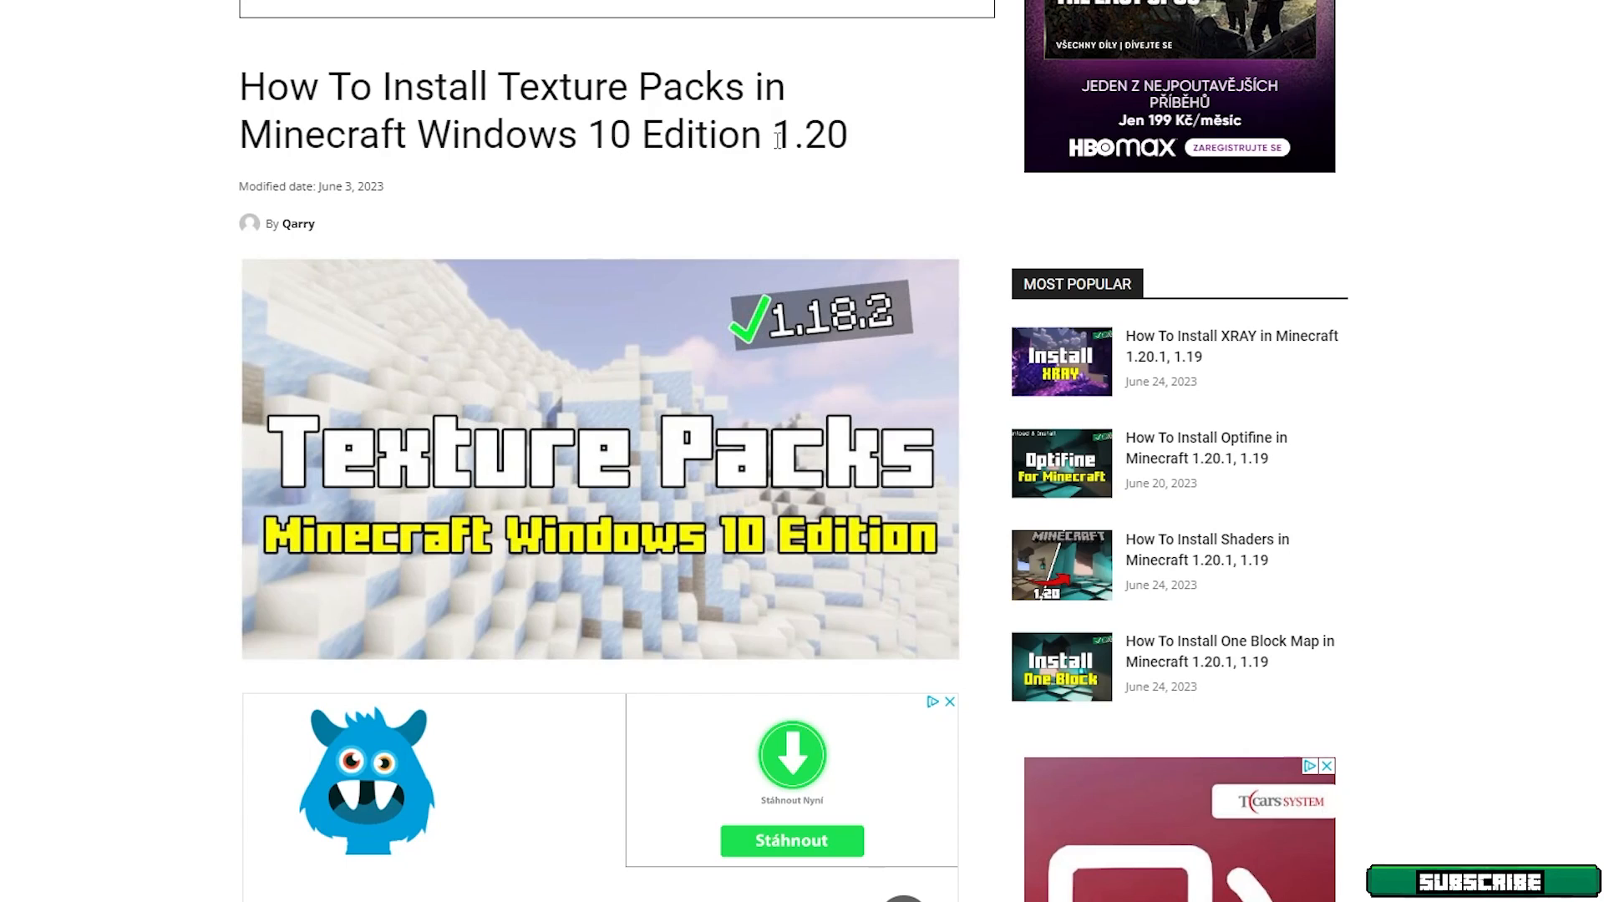
{"action": "scroll", "scroll_direction": "down", "scroll_amount": 3}
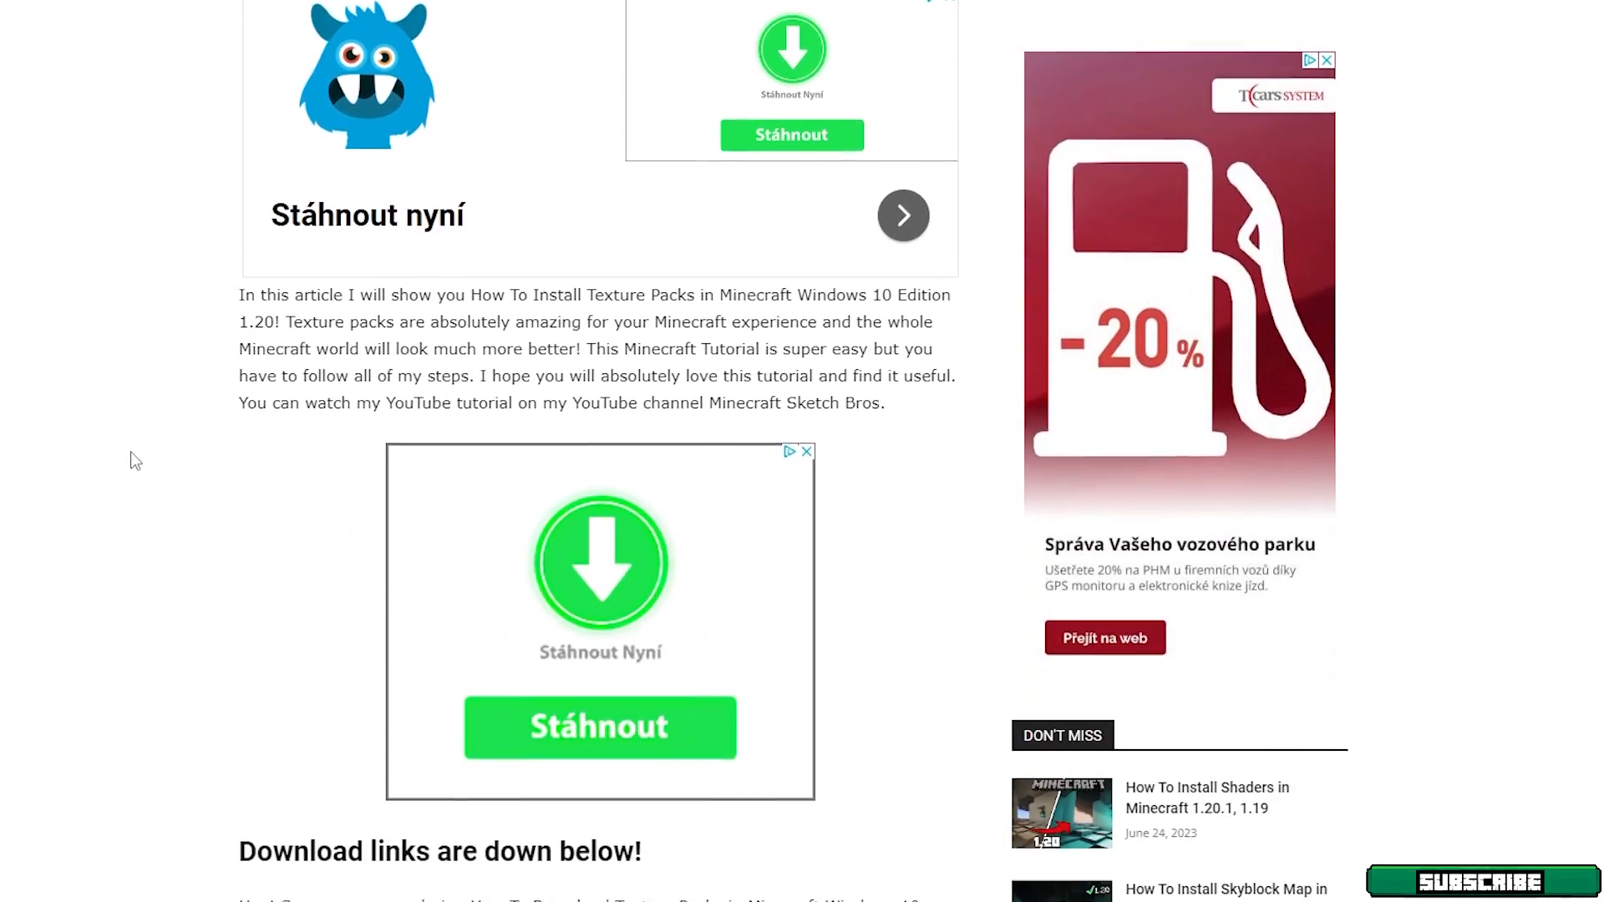
{"action": "scroll", "scroll_direction": "down", "scroll_amount": 3}
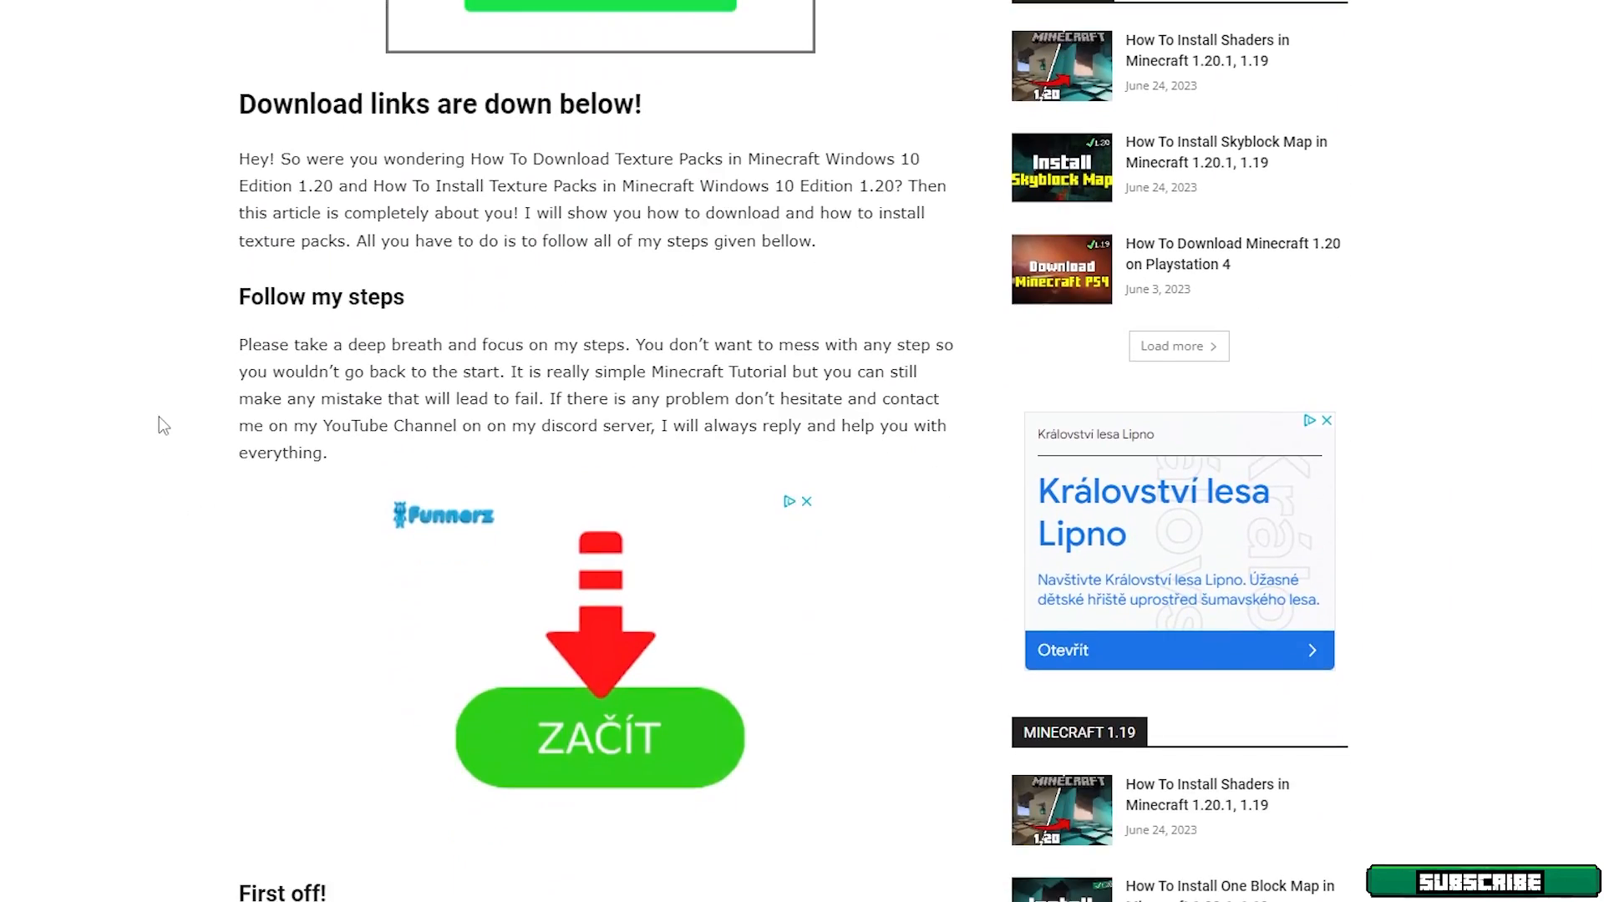
{"action": "scroll", "scroll_direction": "down", "scroll_amount": 3}
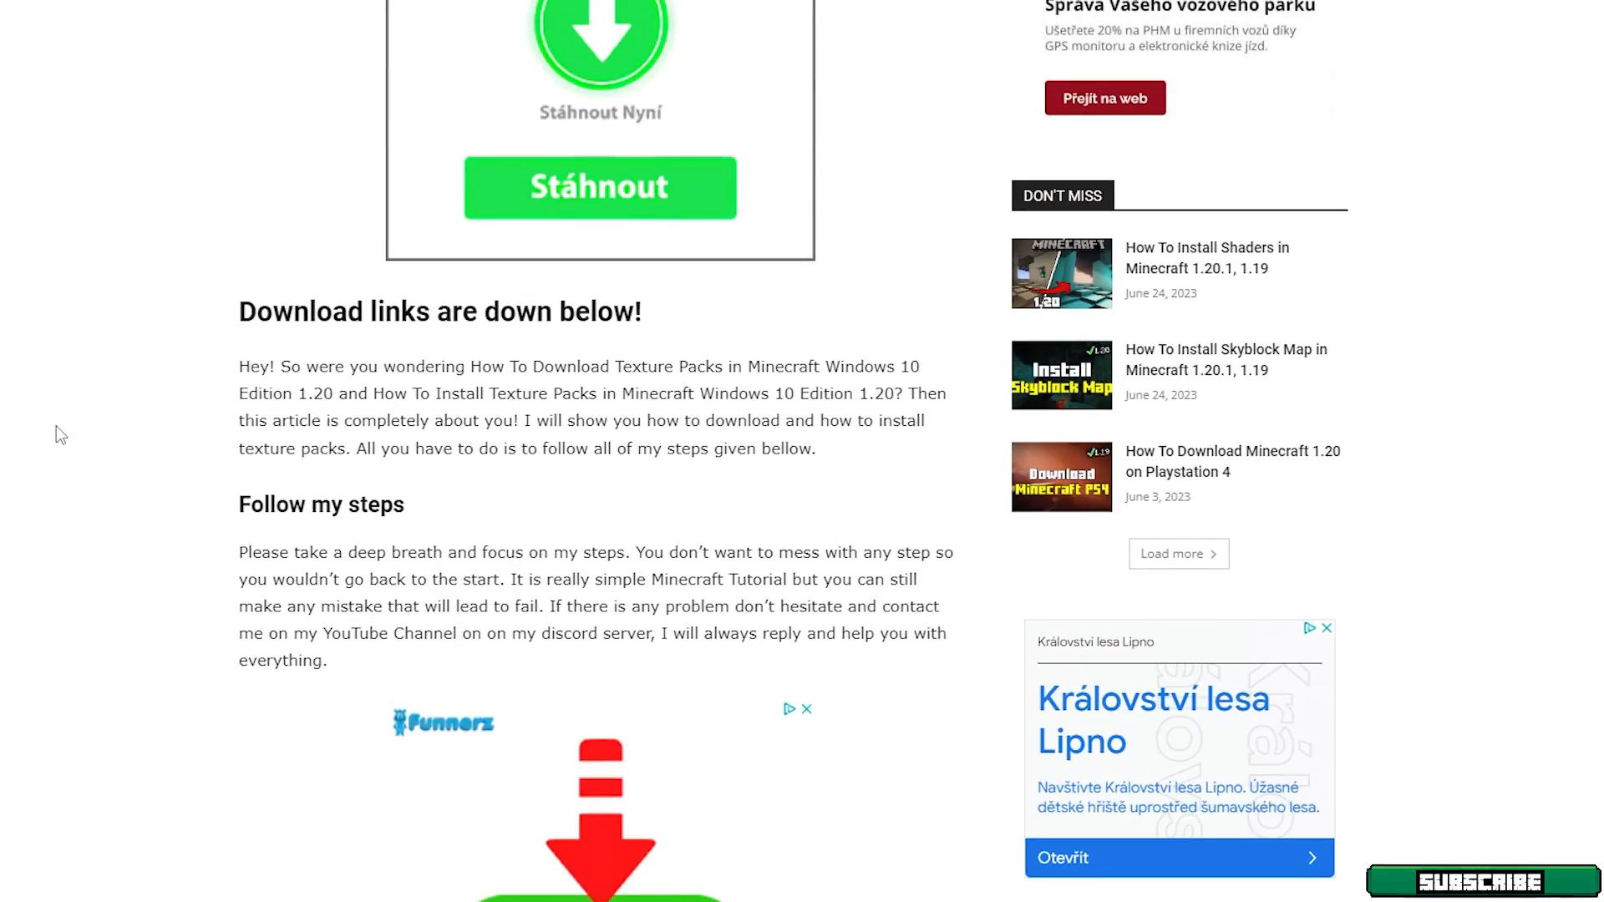
{"action": "scroll", "scroll_direction": "down", "scroll_amount": 3}
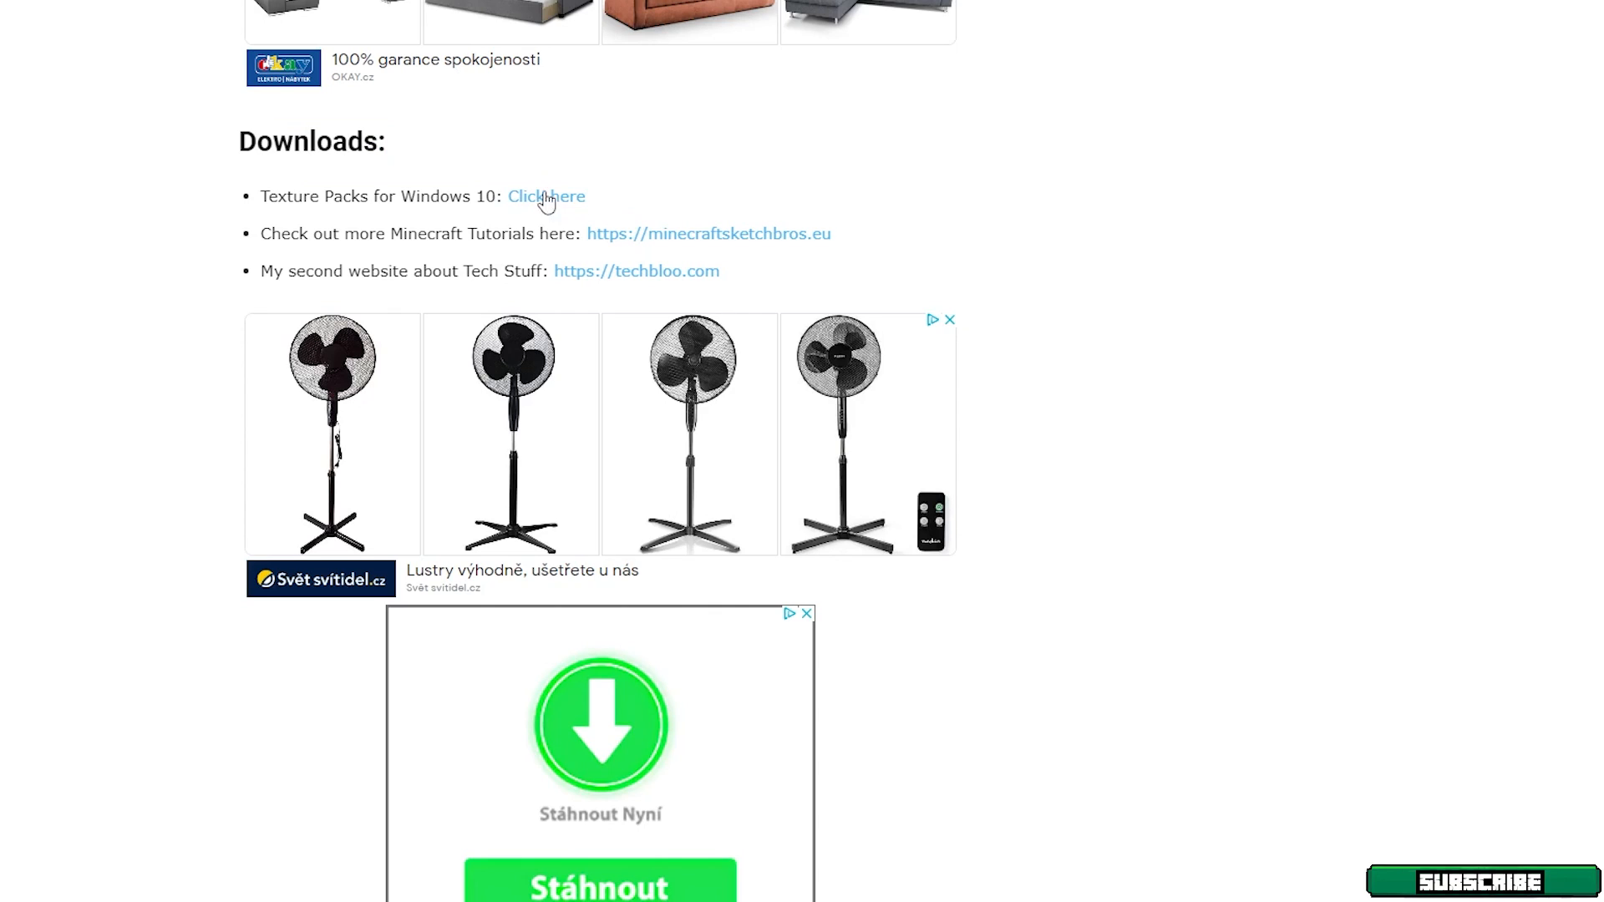
{"action": "mouse_move", "coordinate": [217, 682]}
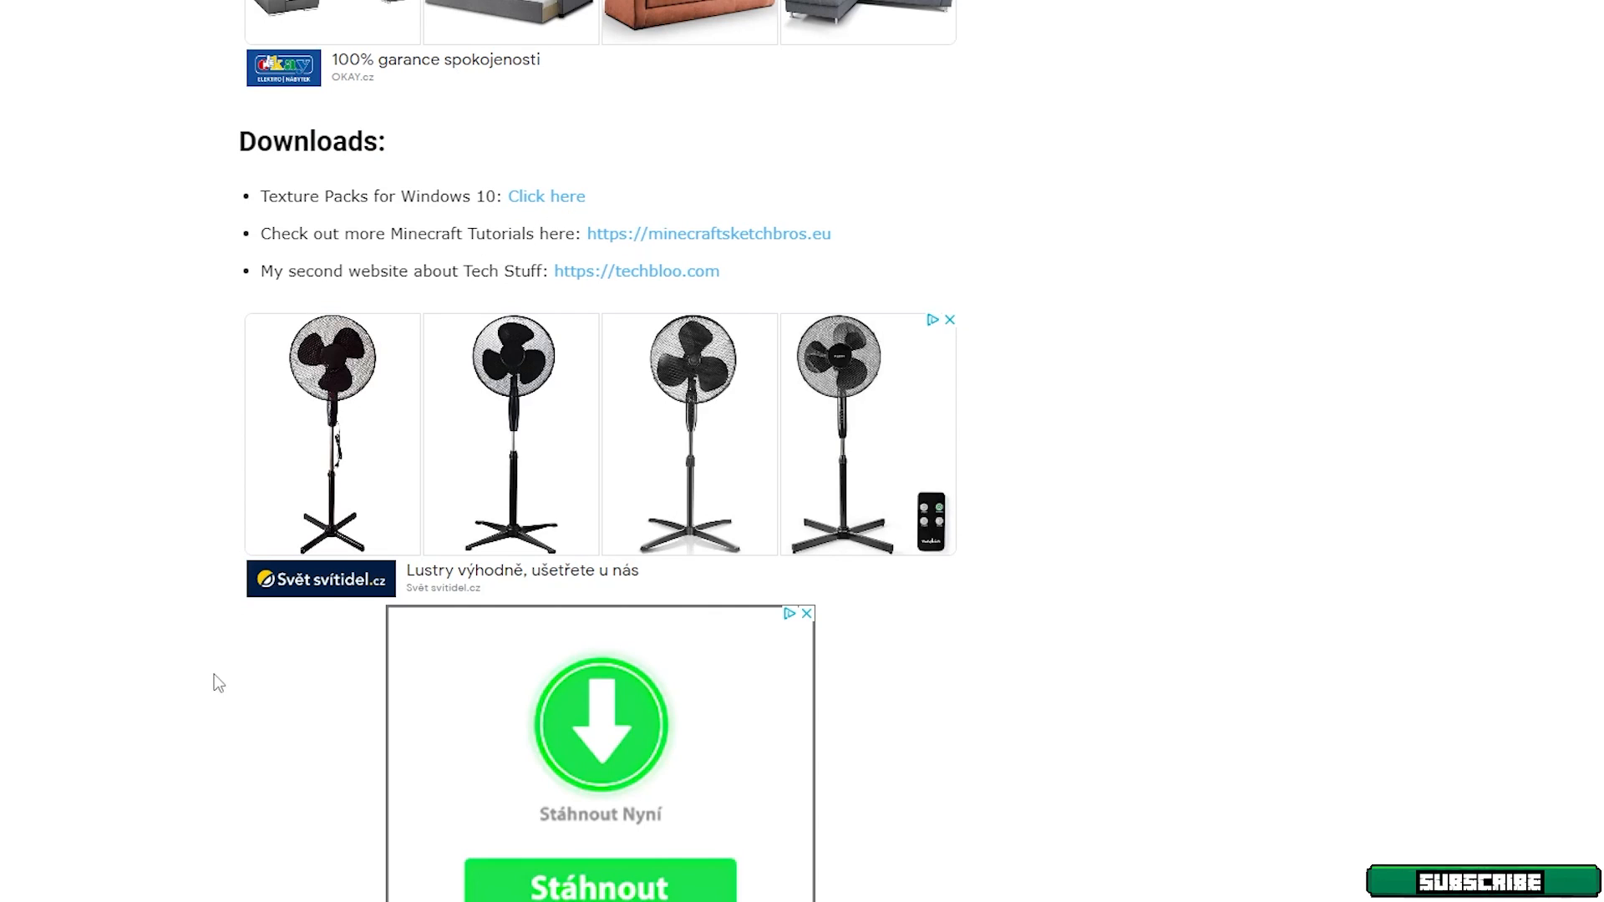
{"action": "mouse_move", "coordinate": [742, 135]}
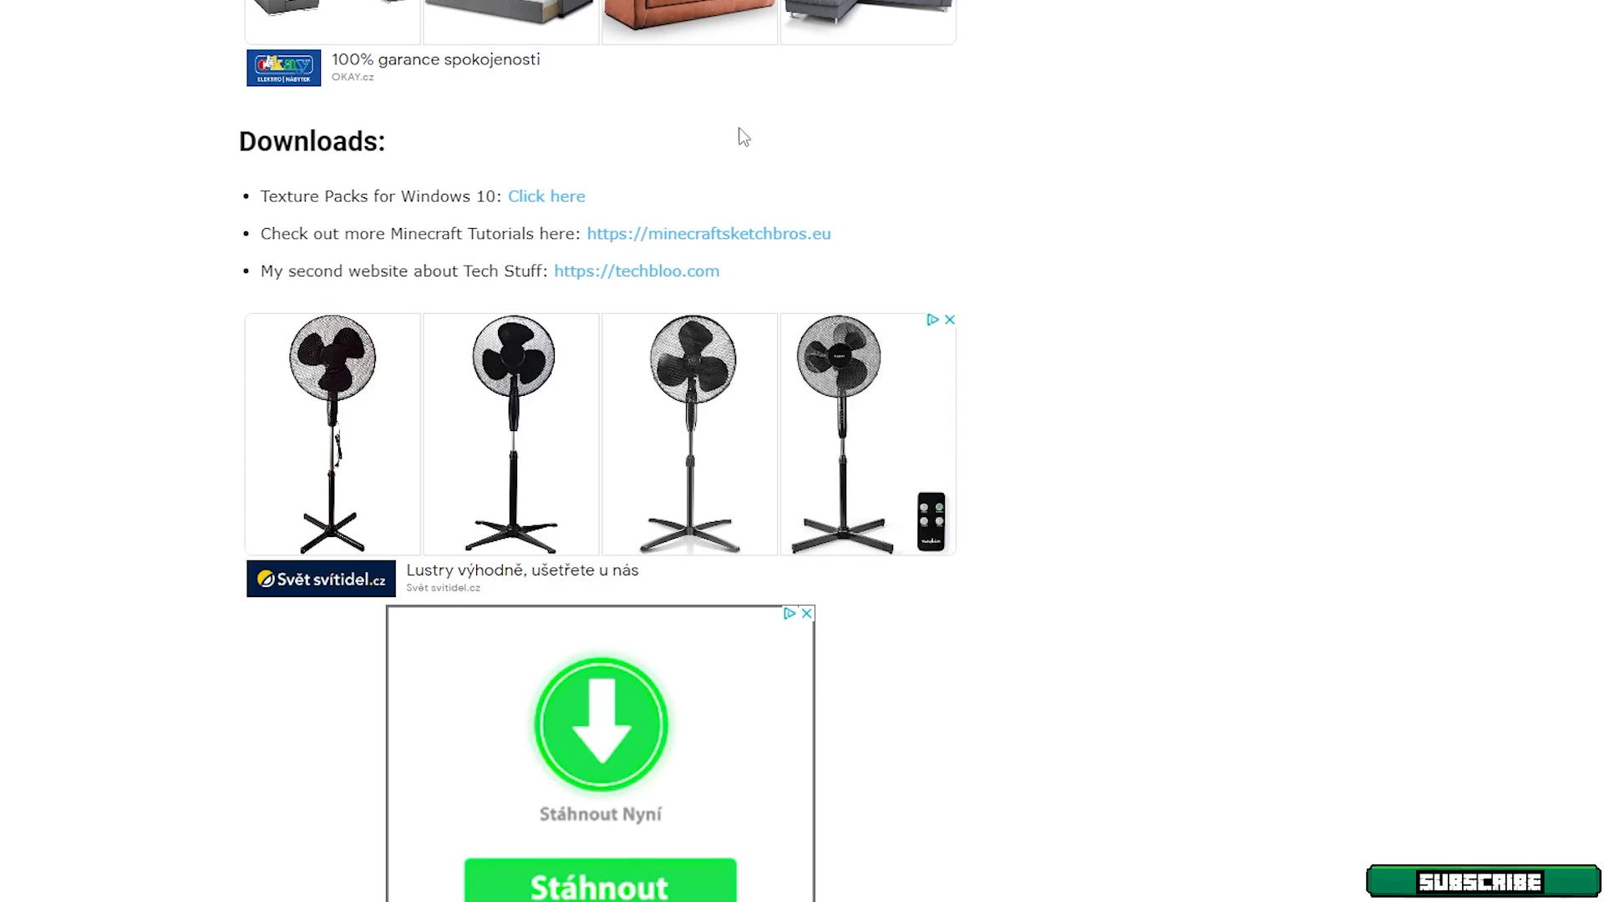
{"action": "mouse_move", "coordinate": [823, 190]}
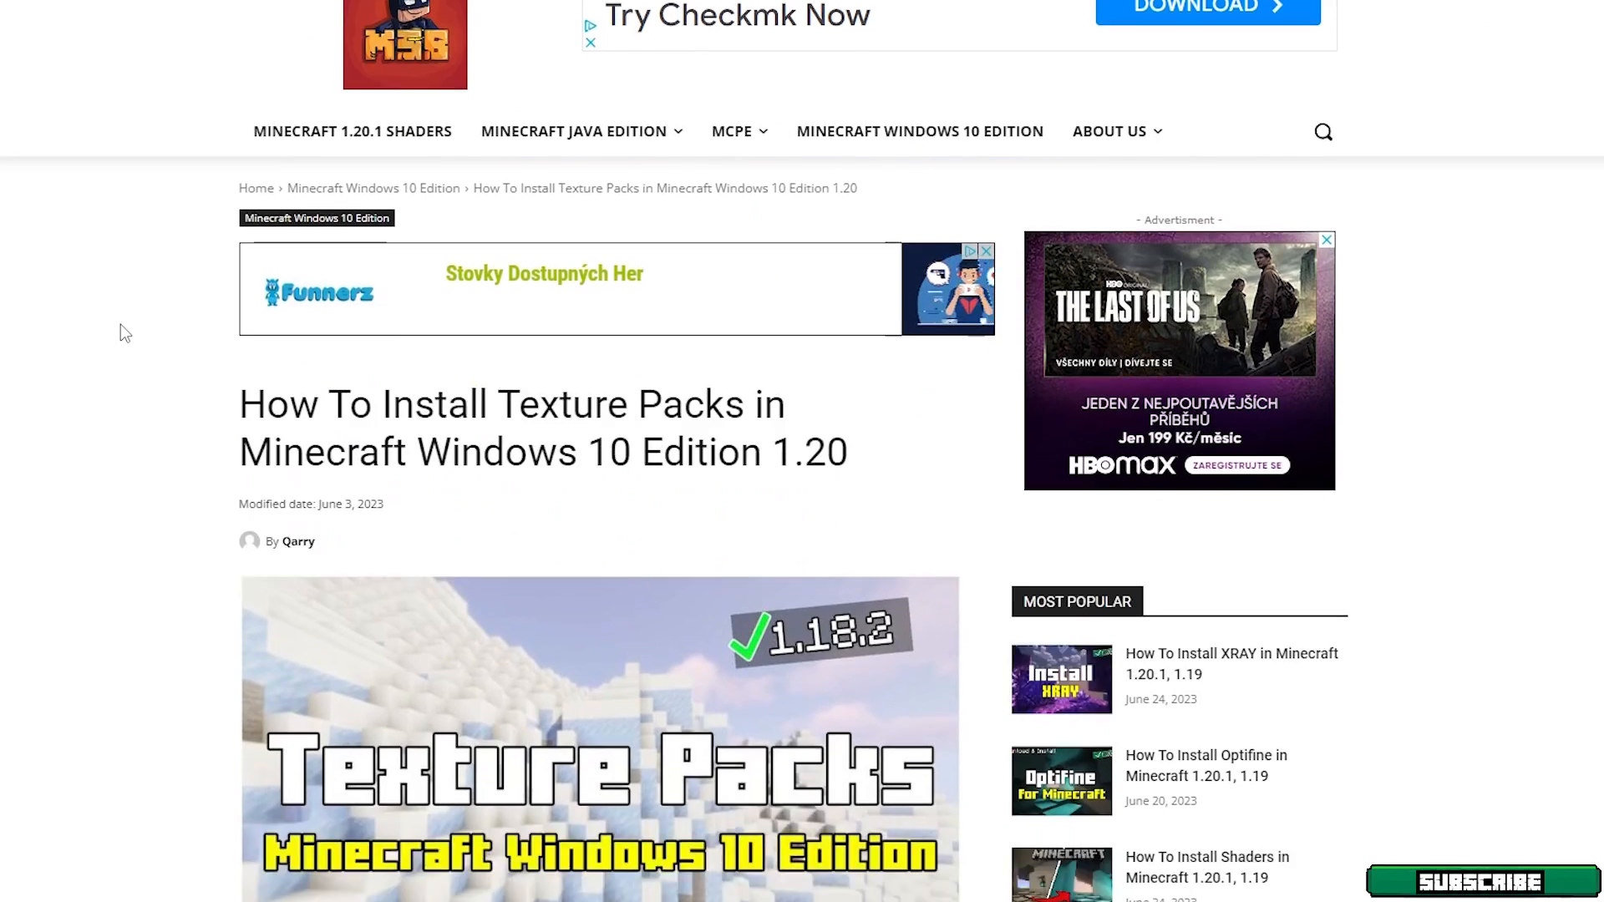
{"action": "scroll", "scroll_direction": "down", "scroll_amount": 3}
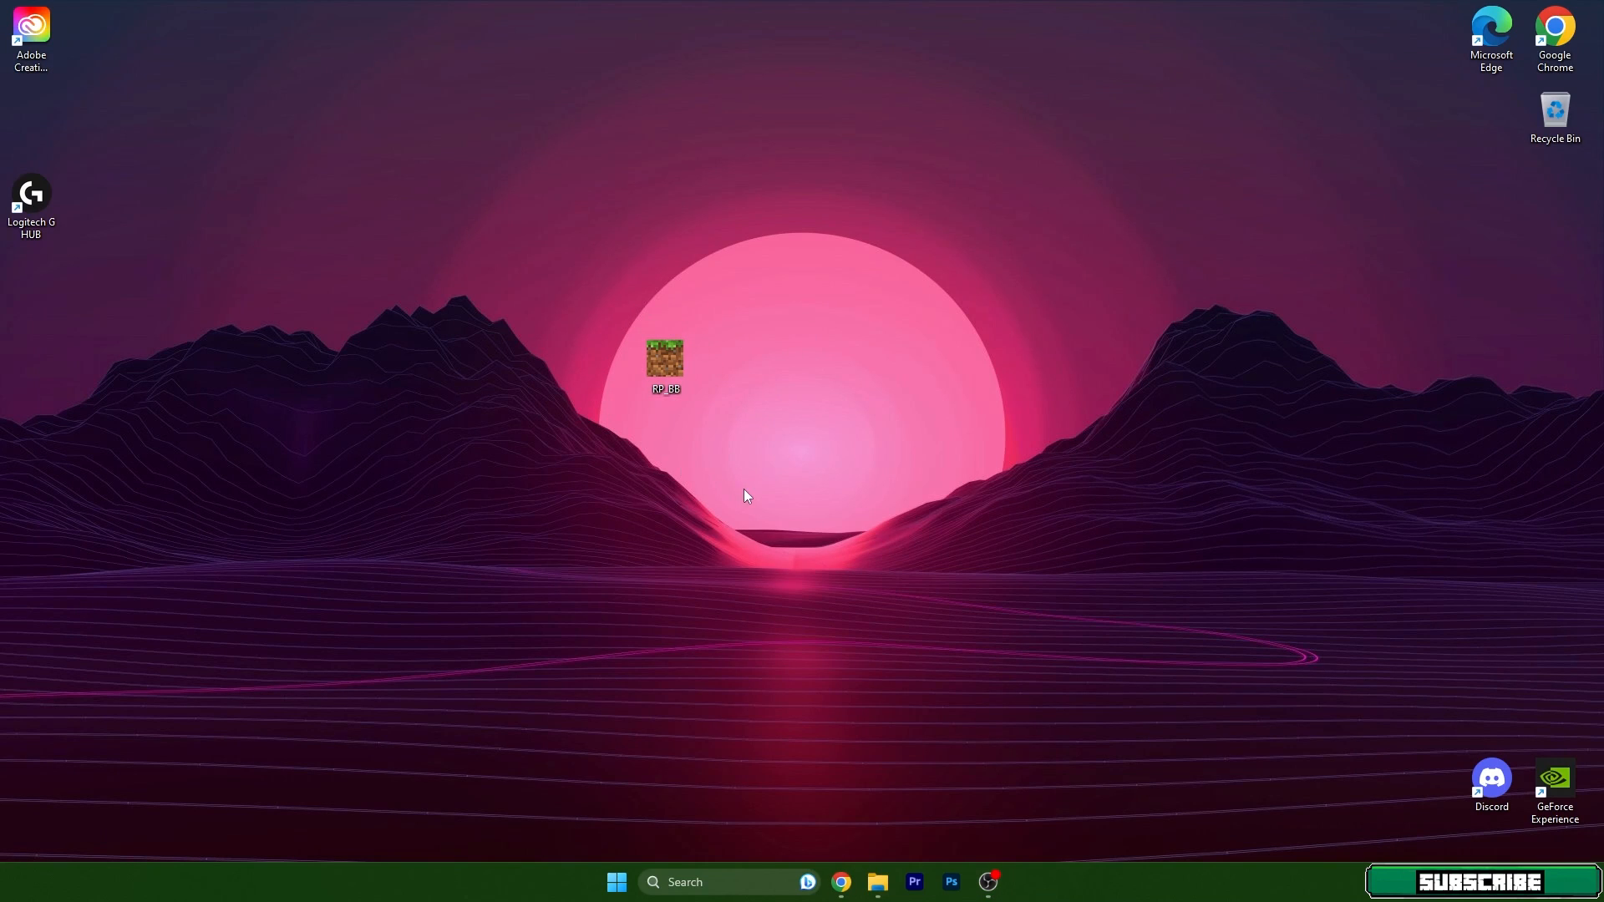
{"action": "mouse_move", "coordinate": [616, 882]}
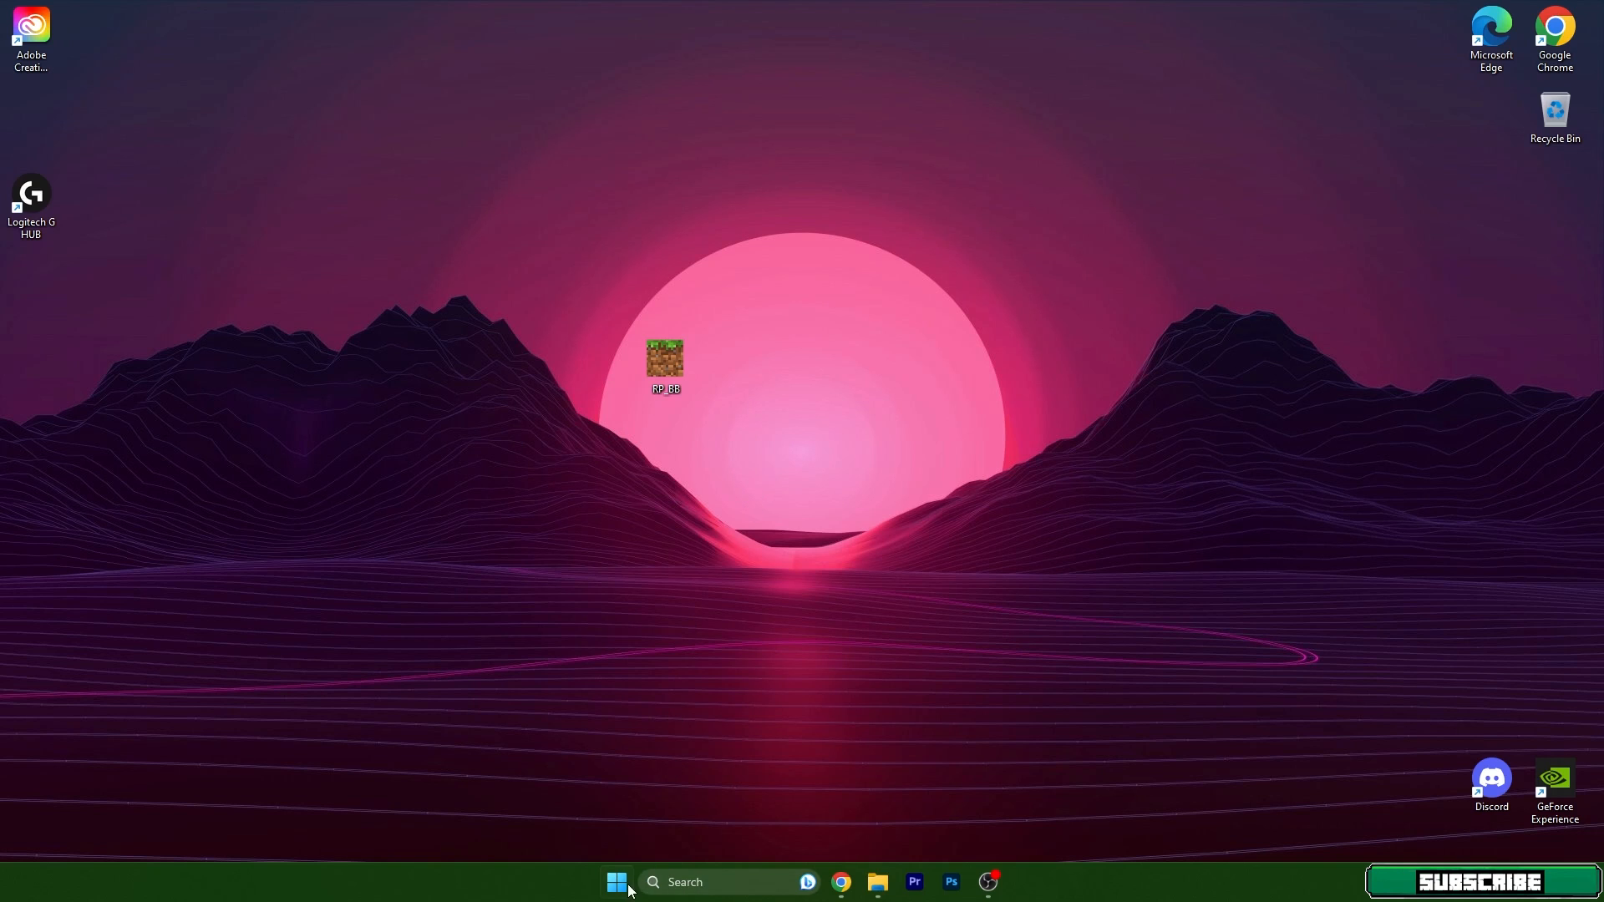
{"action": "mouse_move", "coordinate": [843, 399]}
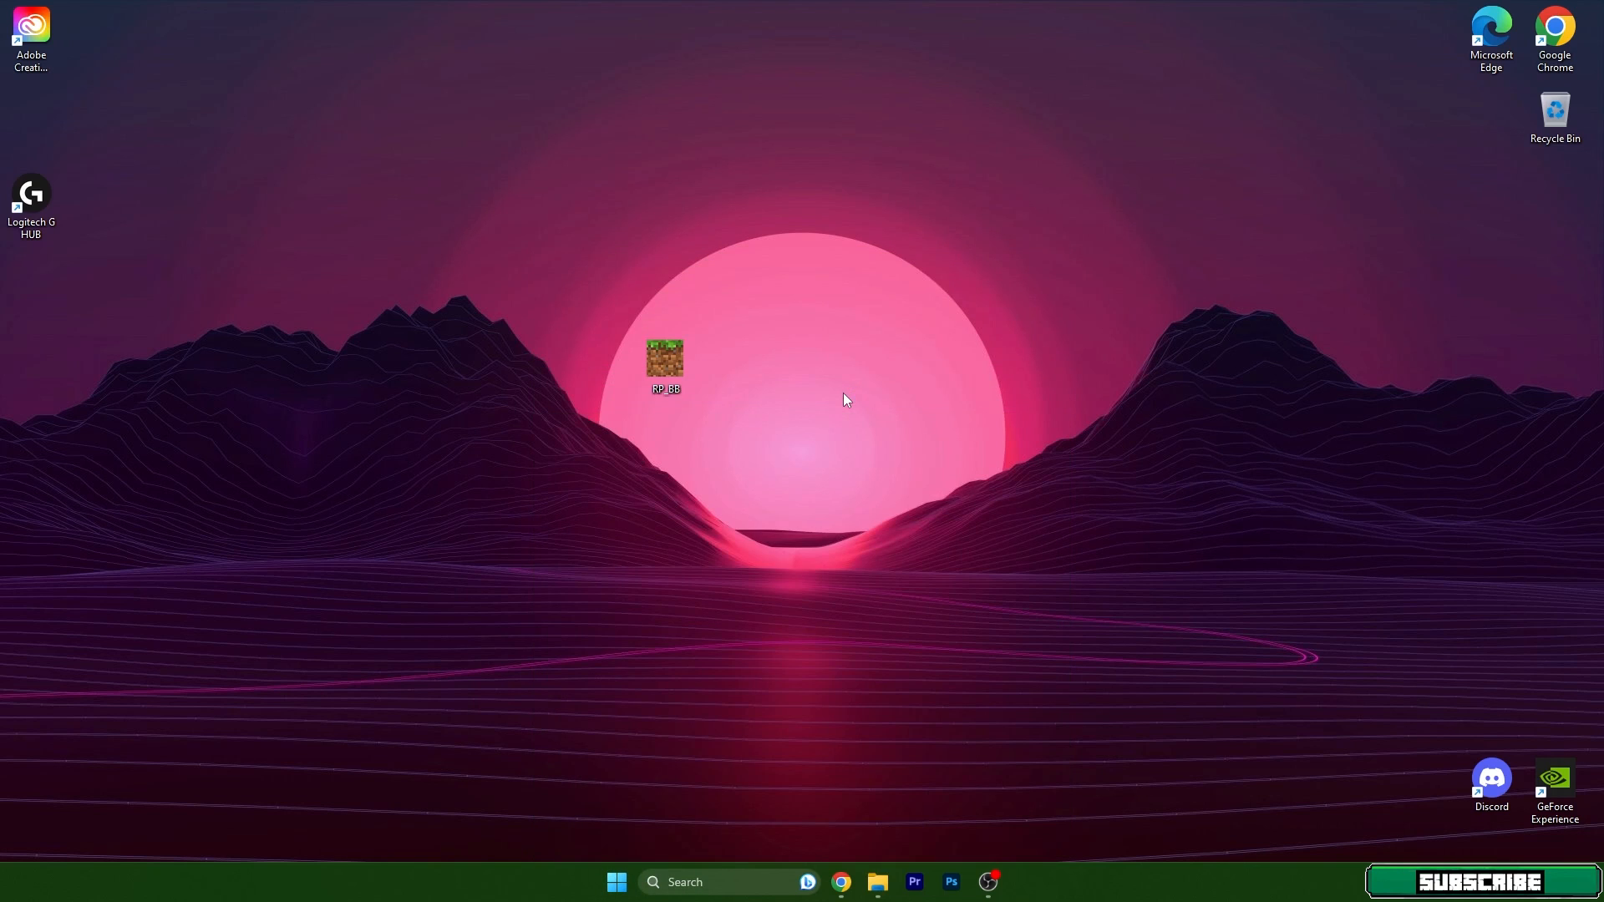
Step: Launch the downloaded pack from the desktop so the Minecraft Launcher starts
{"action": "double_click", "coordinate": [666, 361]}
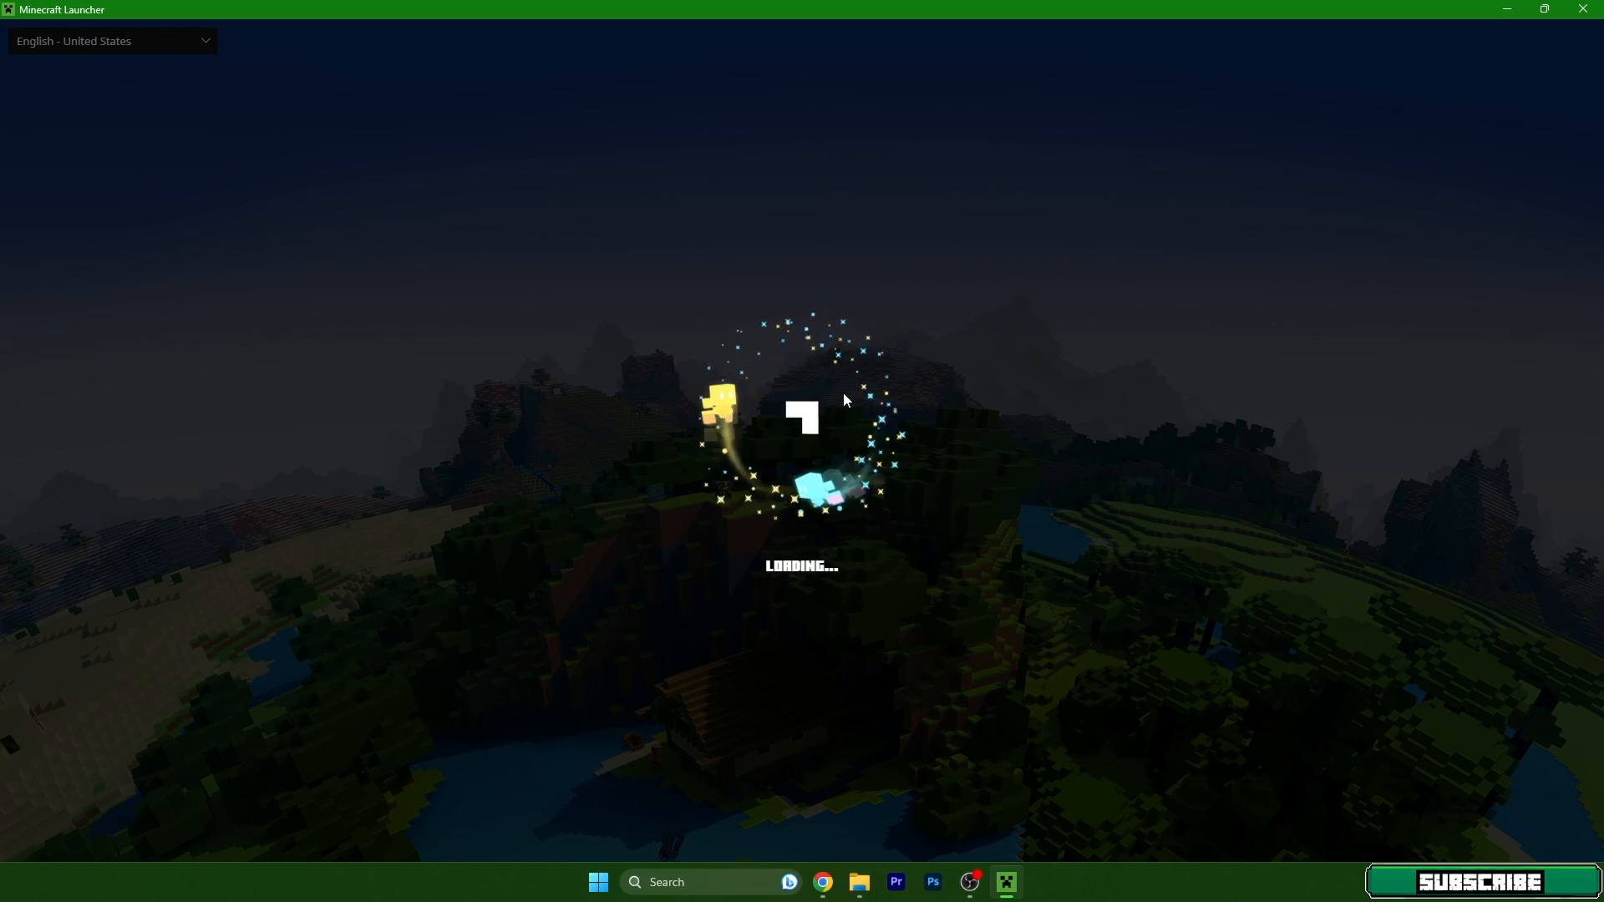
Step: Start Minecraft for Windows from the launcher and reach its main menu (version 1.20.1)
{"action": "left_click", "coordinate": [665, 880]}
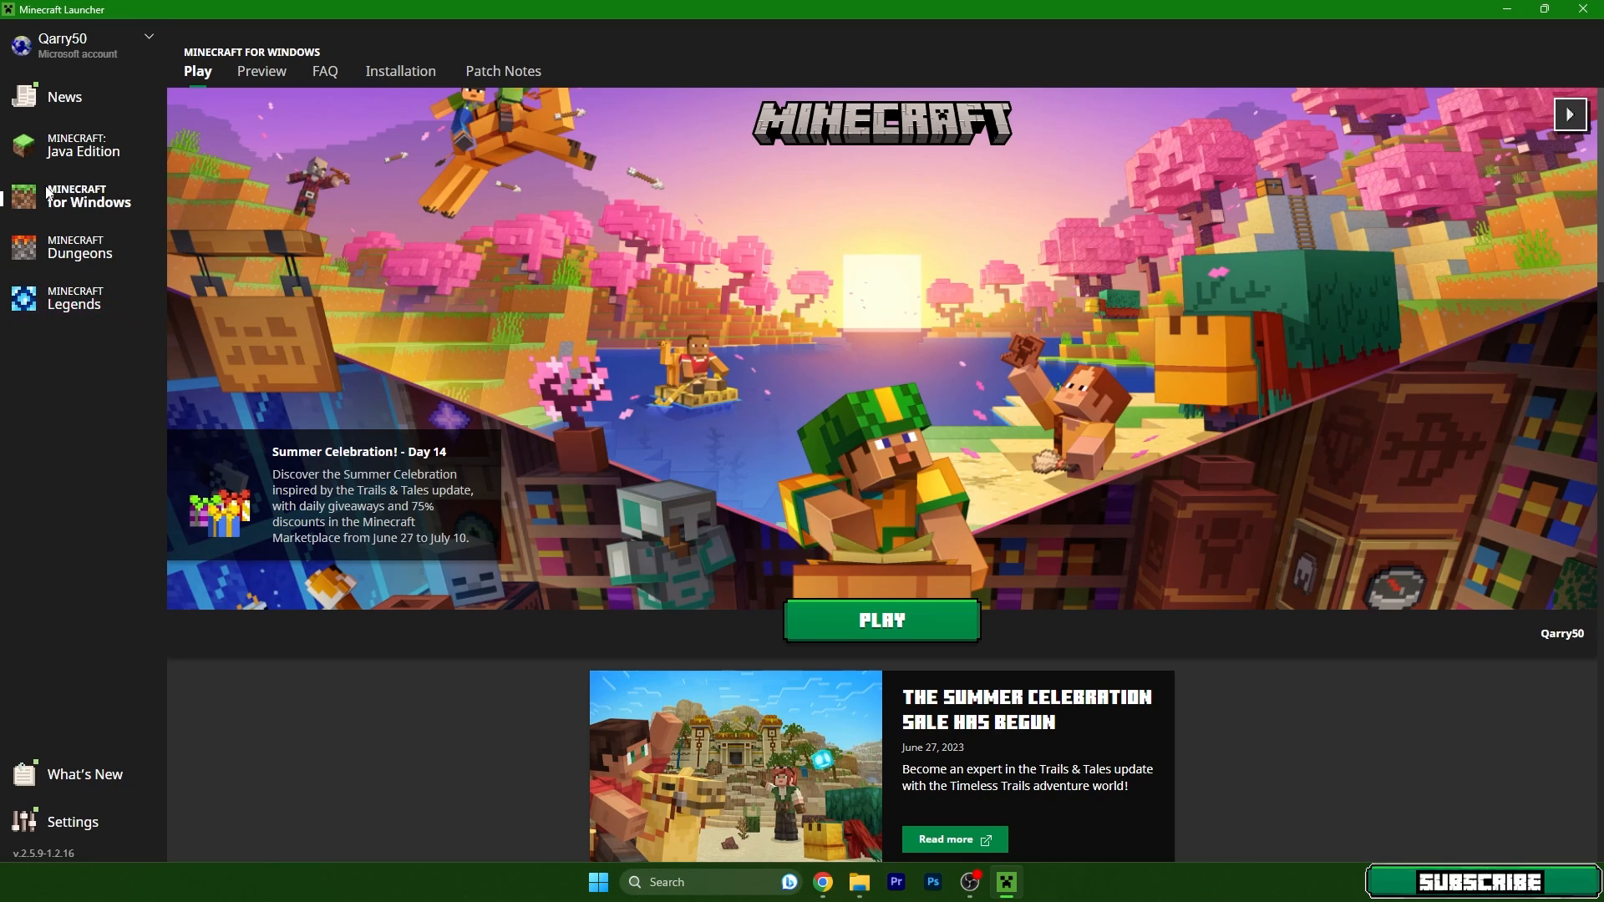
{"action": "mouse_move", "coordinate": [880, 620]}
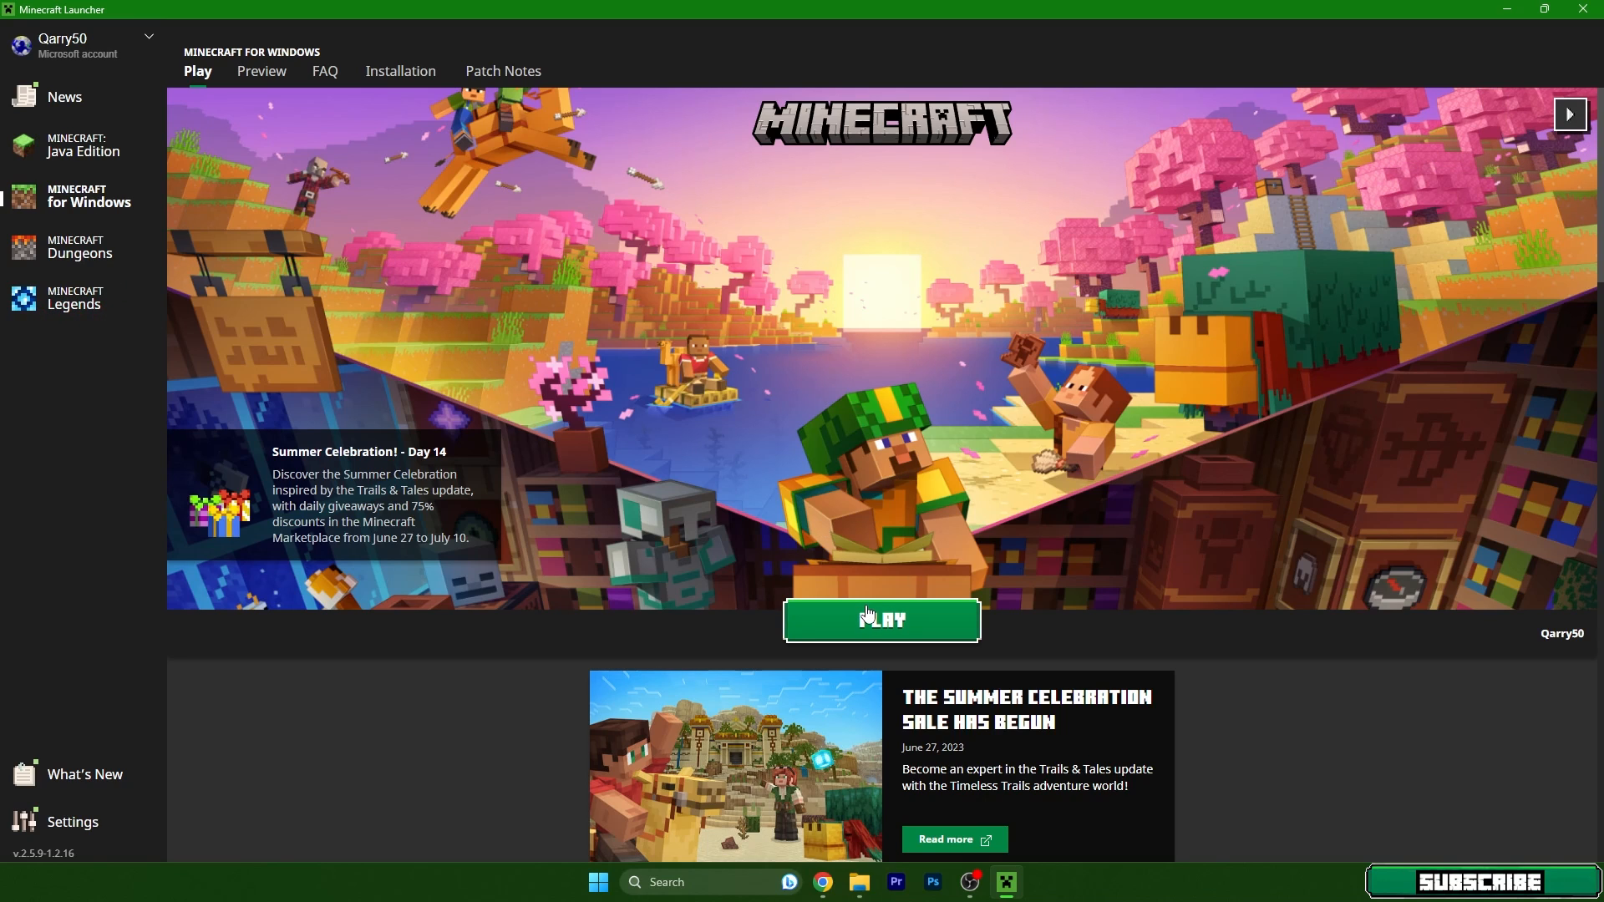
{"action": "left_click", "coordinate": [880, 618]}
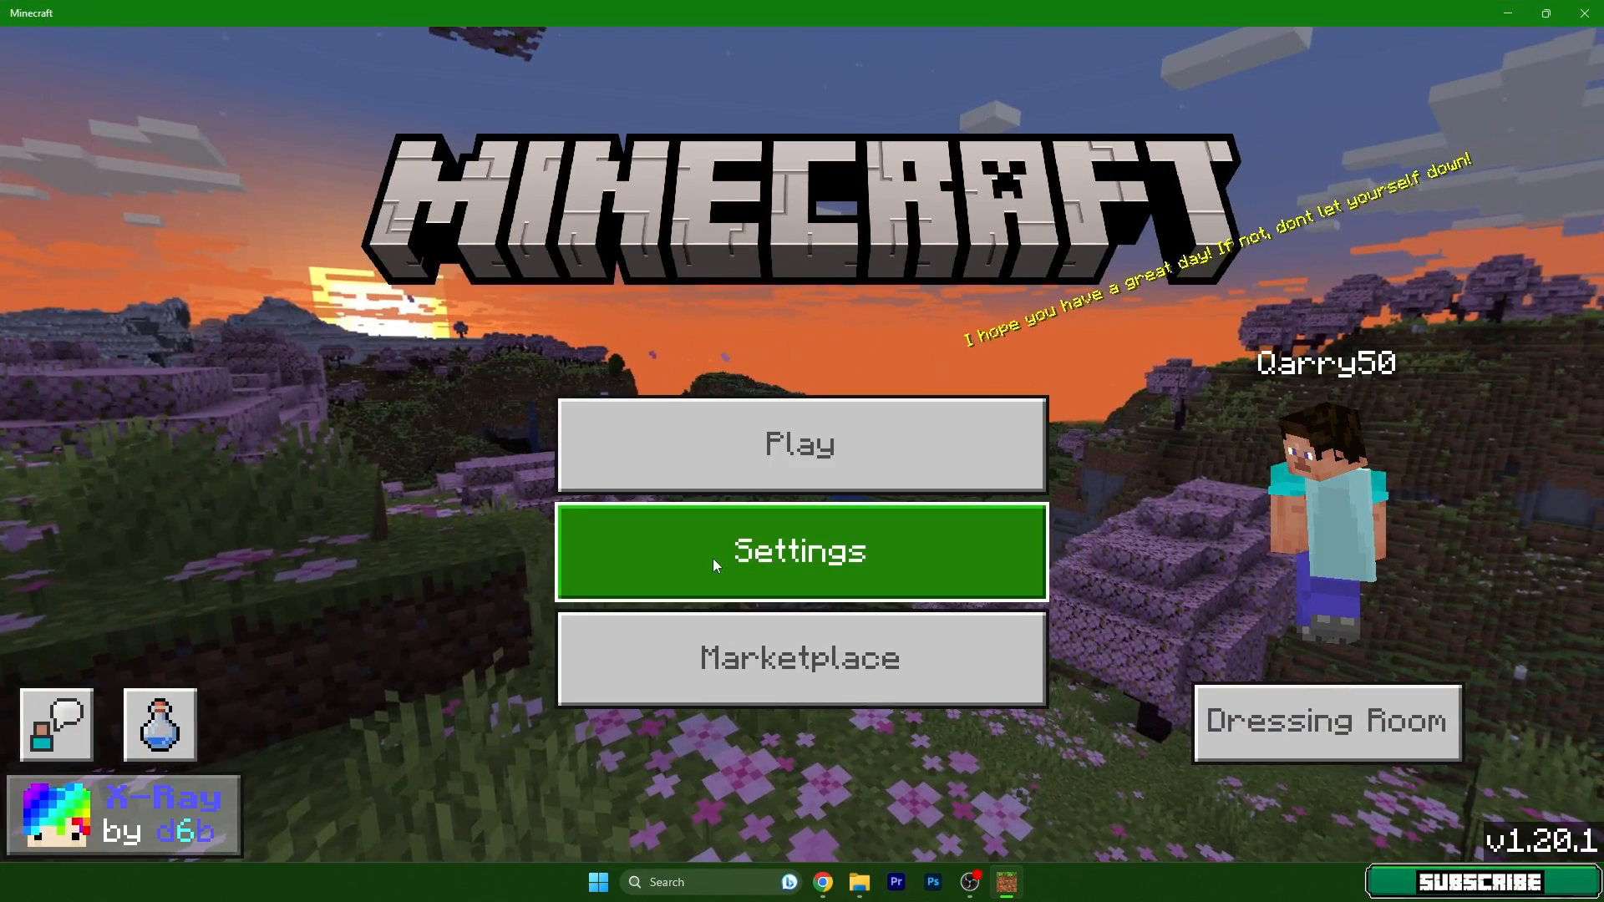
Step: Activate the Bare Bones Texture Pack under Settings > Global Resources so the menu title reads Bare Bones
{"action": "left_click", "coordinate": [798, 549]}
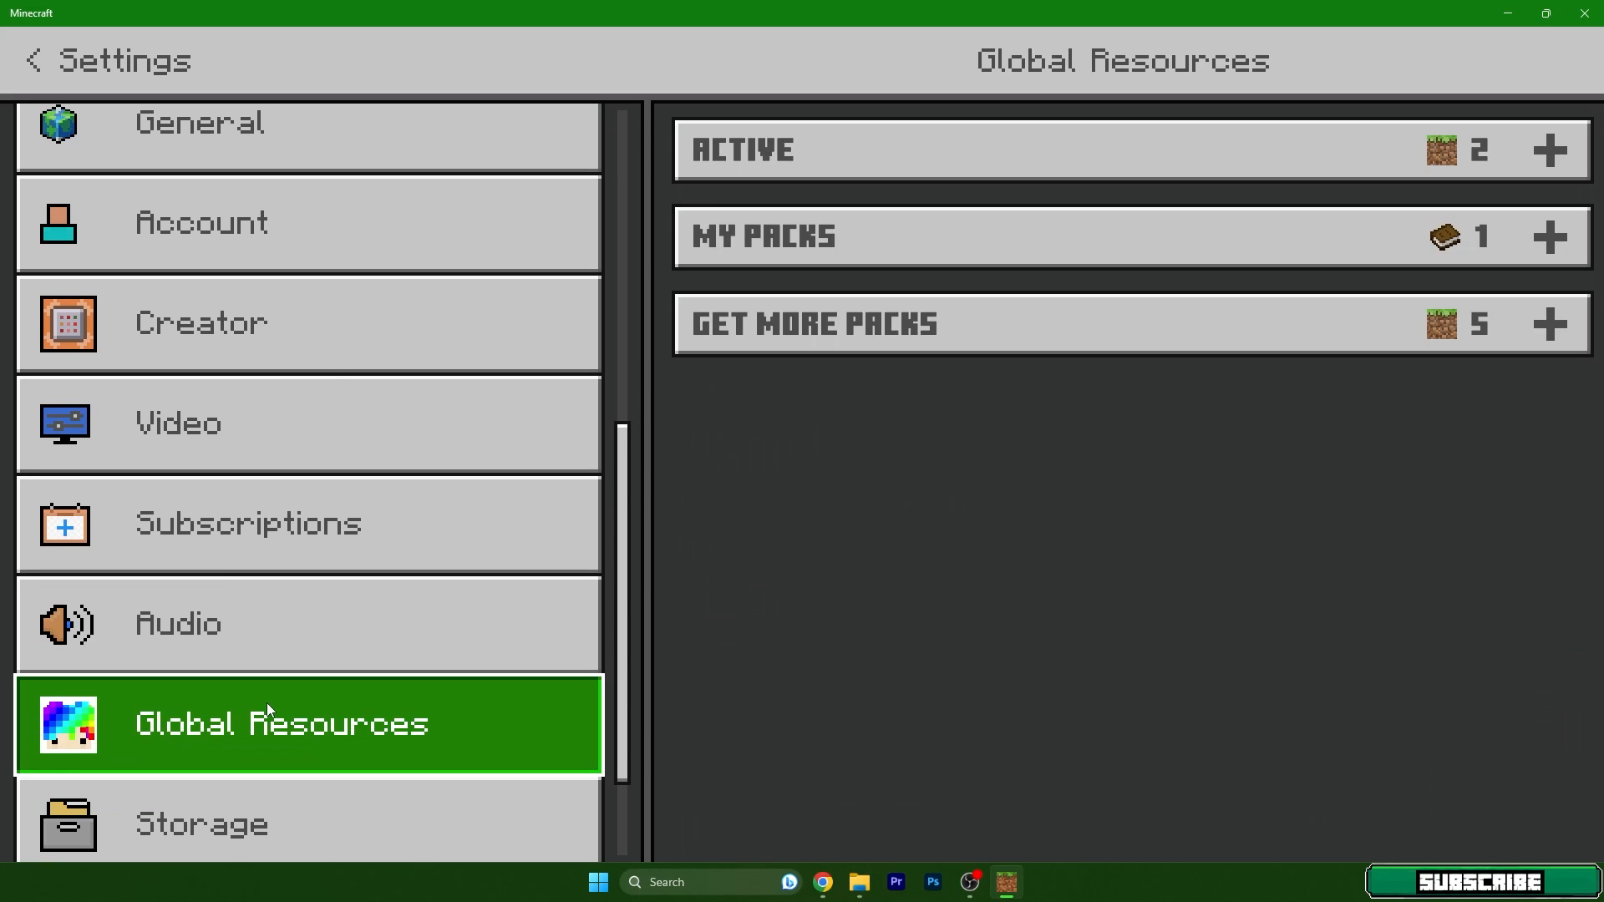
{"action": "mouse_move", "coordinate": [852, 288]}
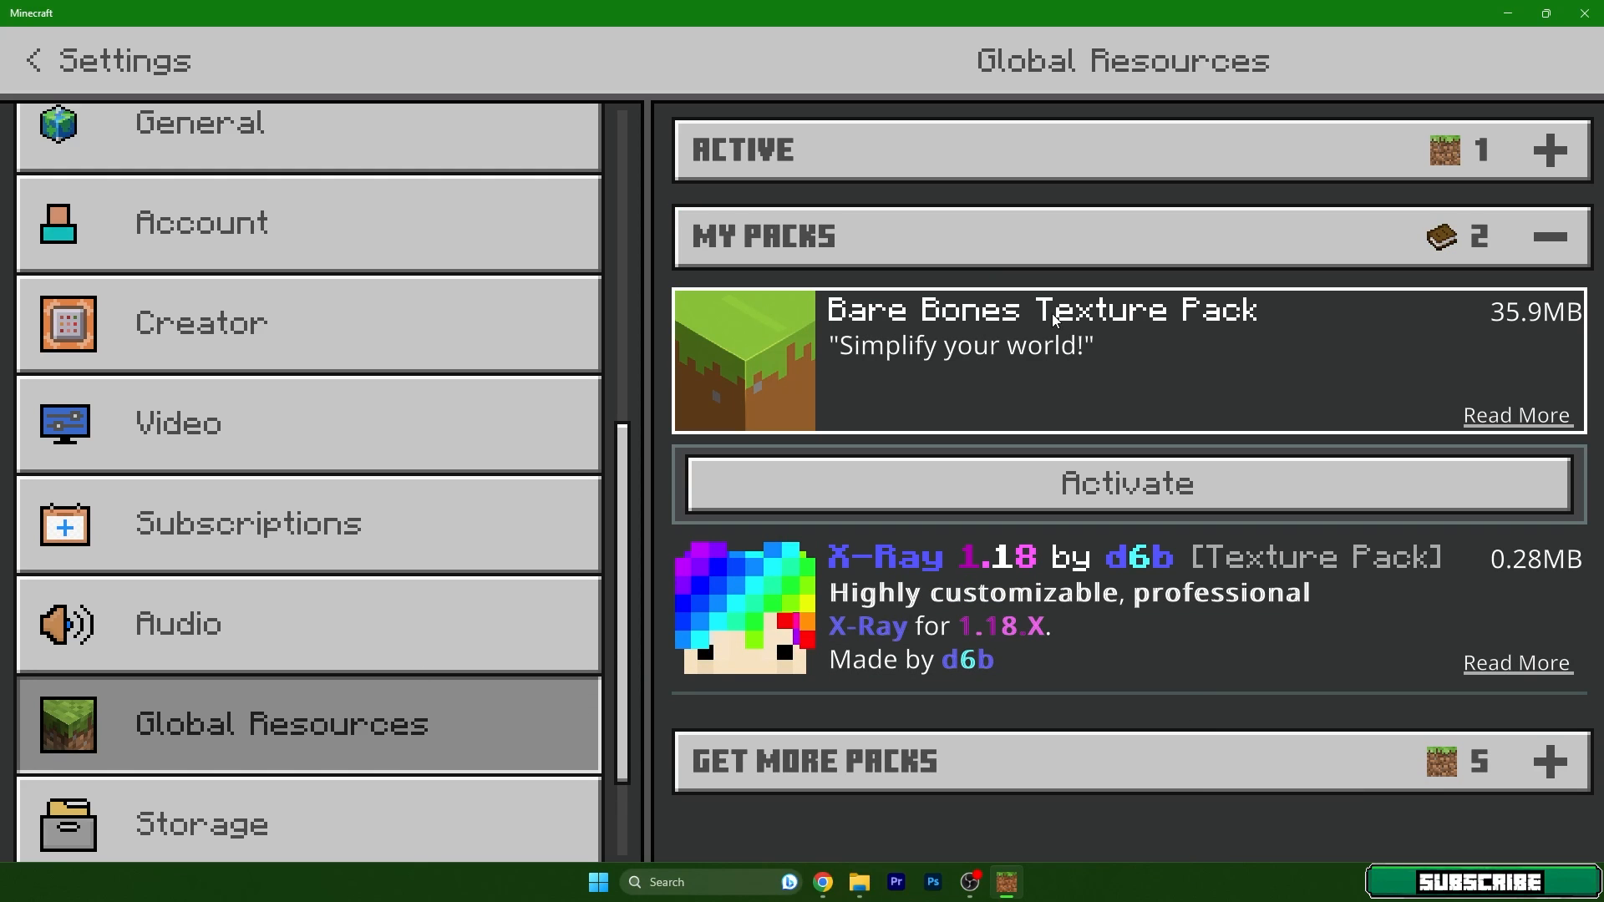
{"action": "left_click", "coordinate": [1123, 483]}
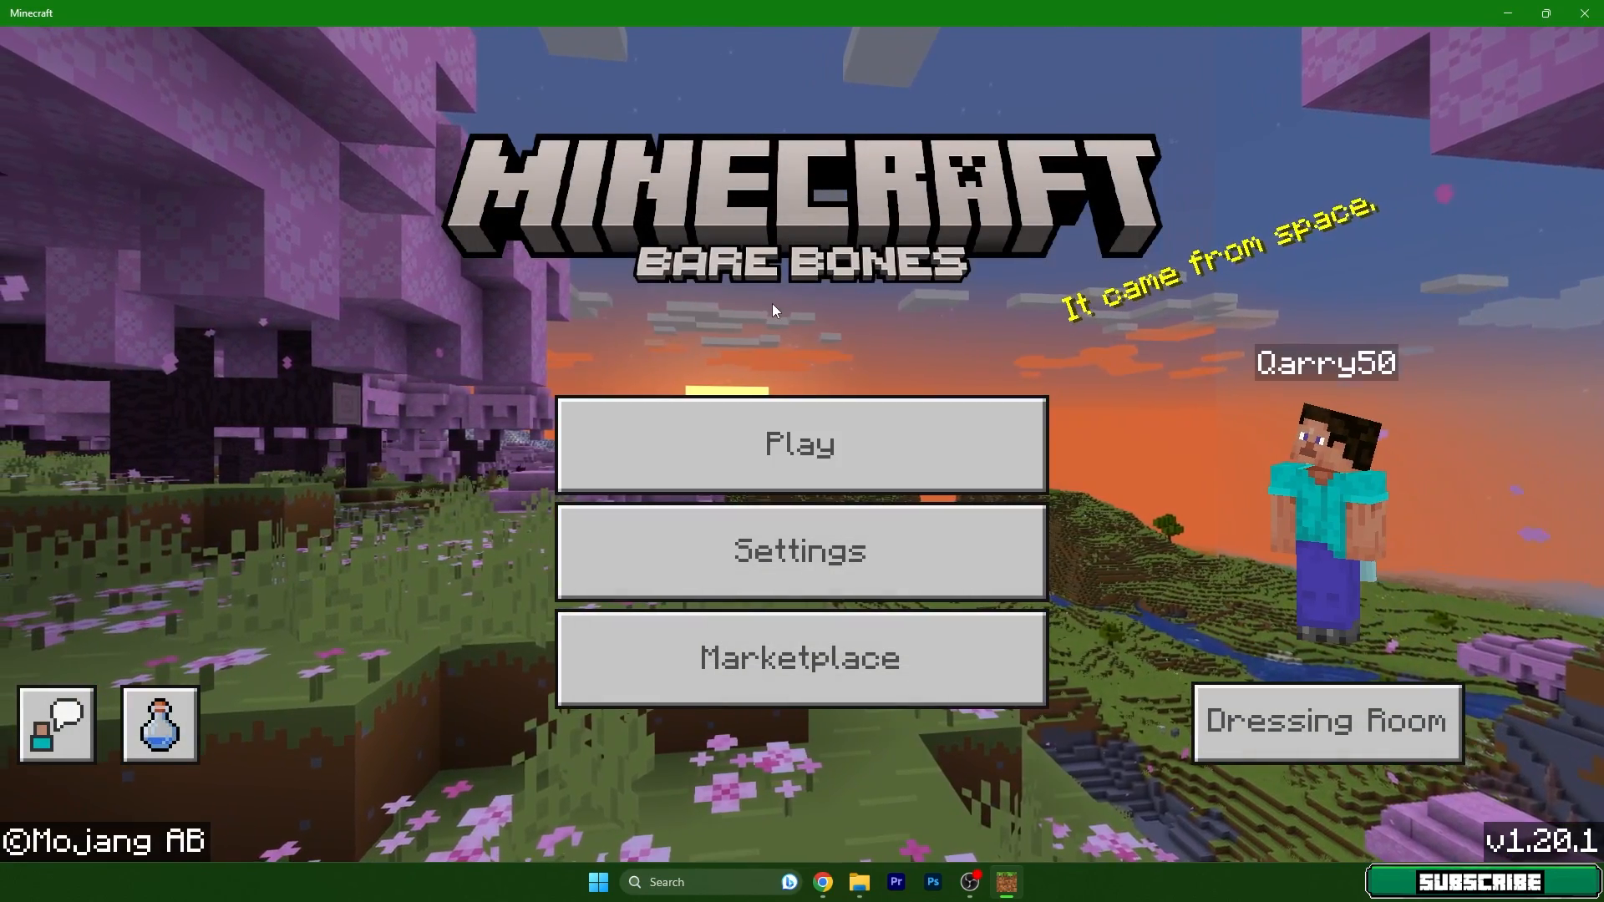
Step: From the worlds list, enter the edit settings of world 846845456
{"action": "left_click", "coordinate": [800, 444]}
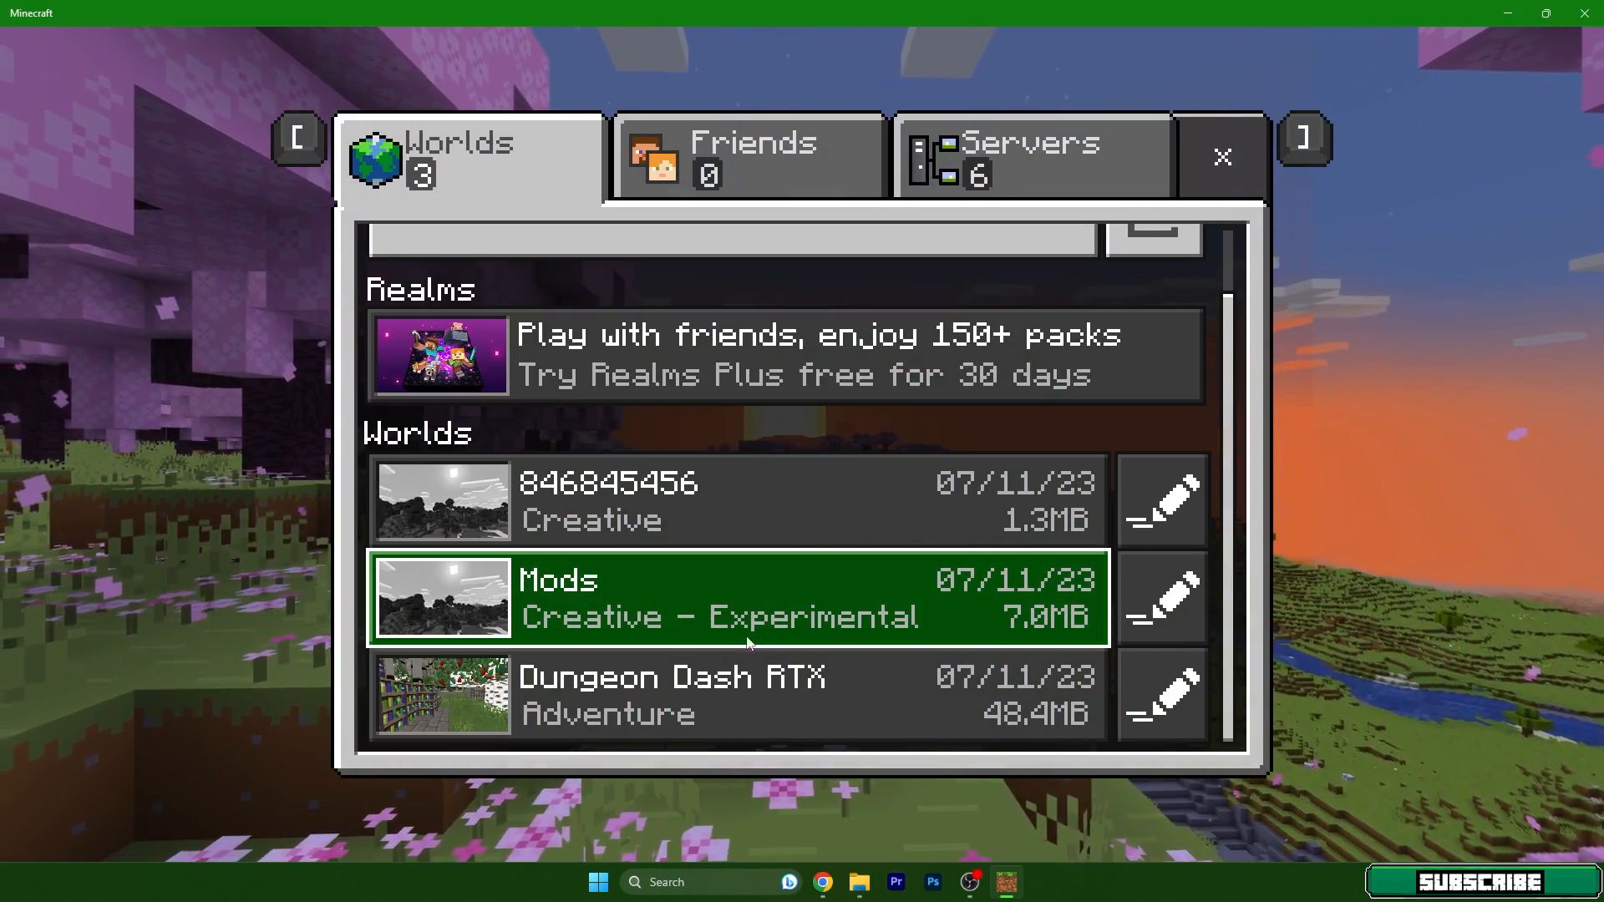
{"action": "mouse_move", "coordinate": [1163, 501]}
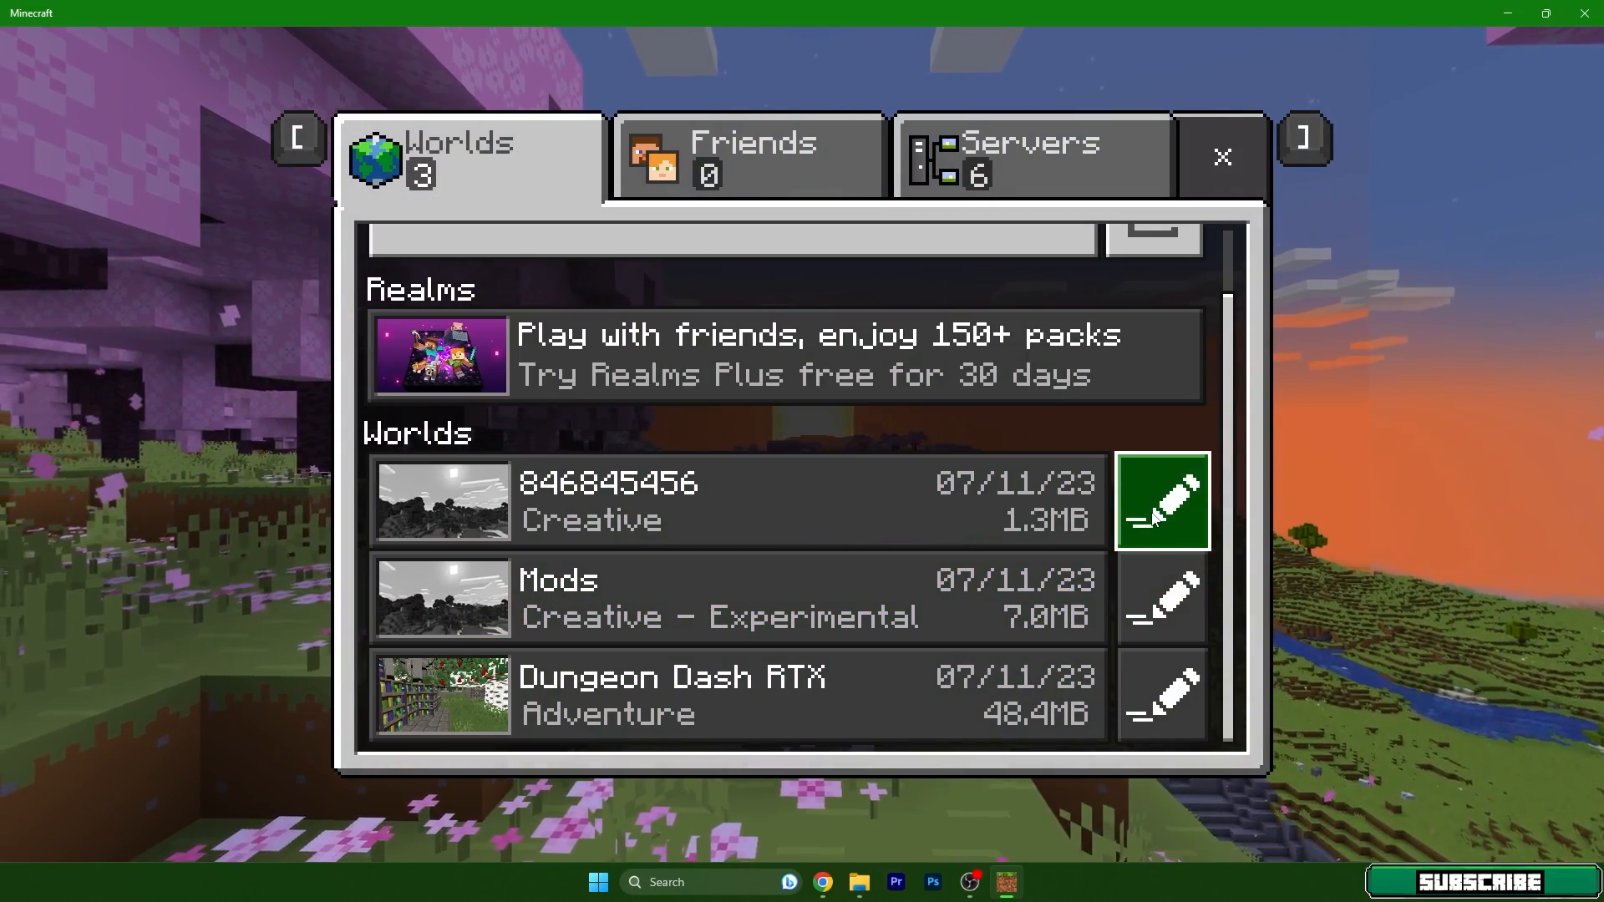
{"action": "left_click", "coordinate": [1161, 499]}
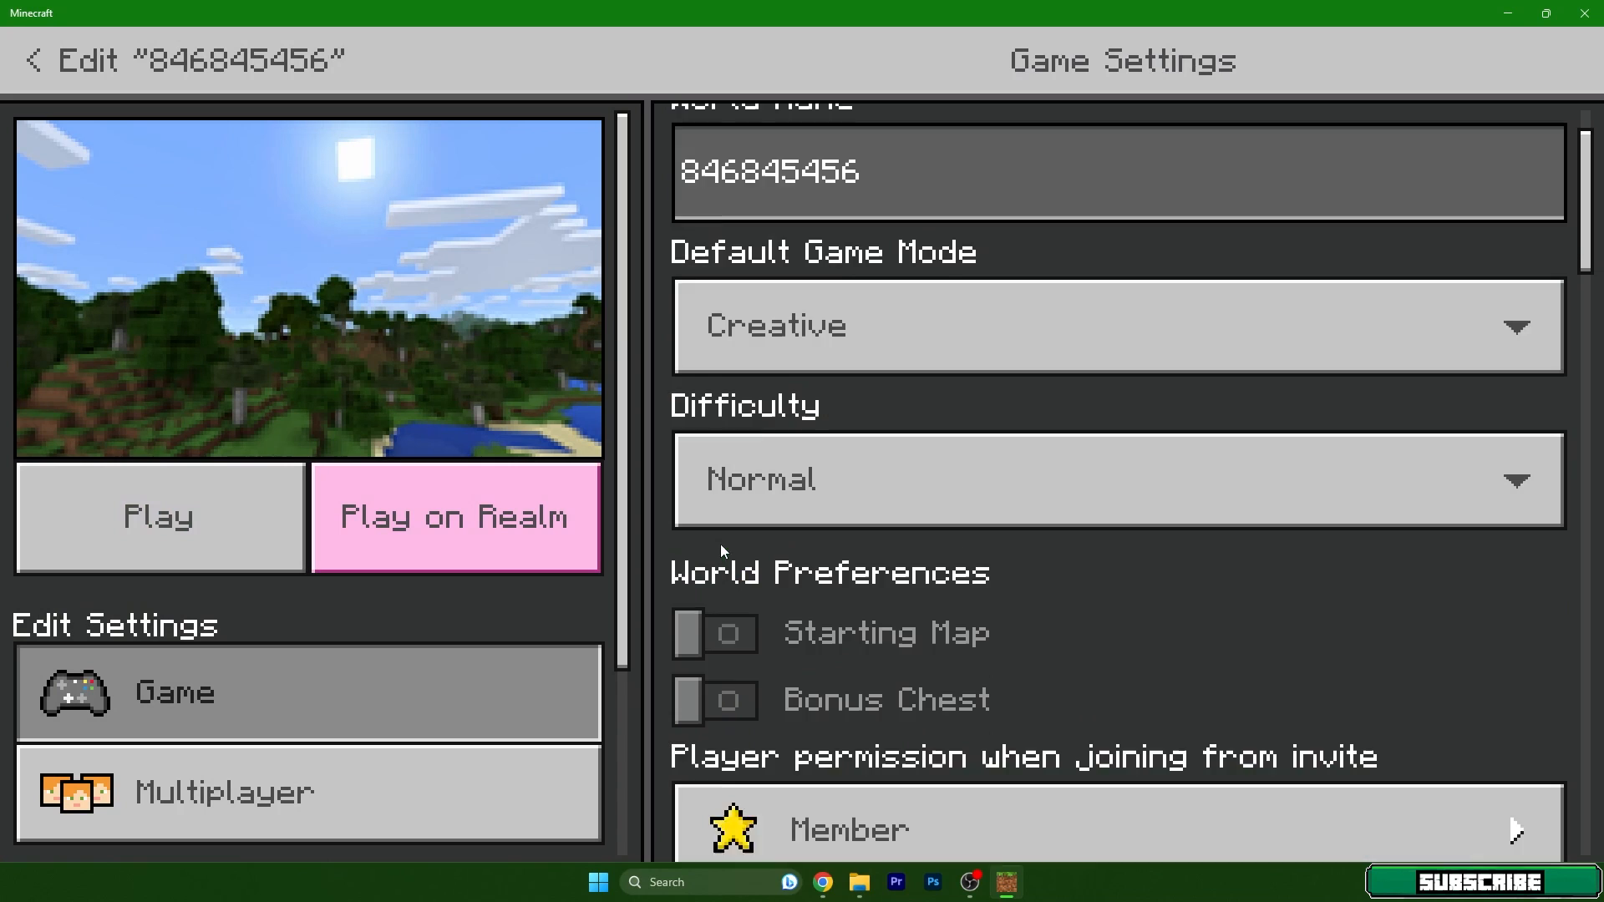
Step: Activate the Bare Bones Texture Pack in world 846845456's Resource Packs and load the world
{"action": "left_click", "coordinate": [269, 703]}
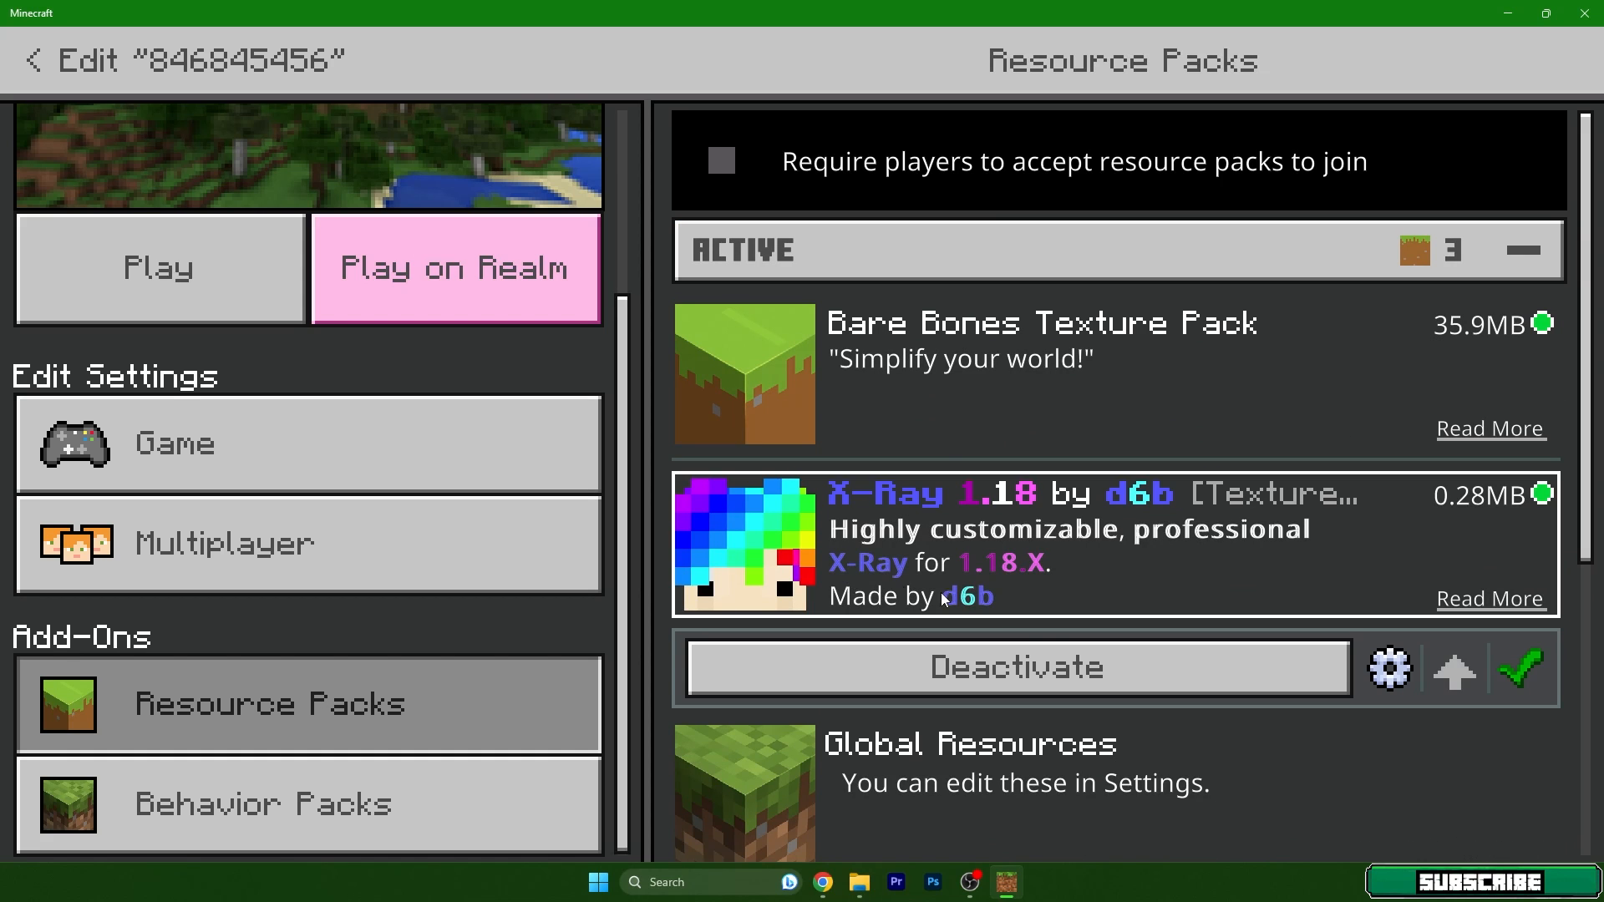
{"action": "left_click", "coordinate": [1014, 667]}
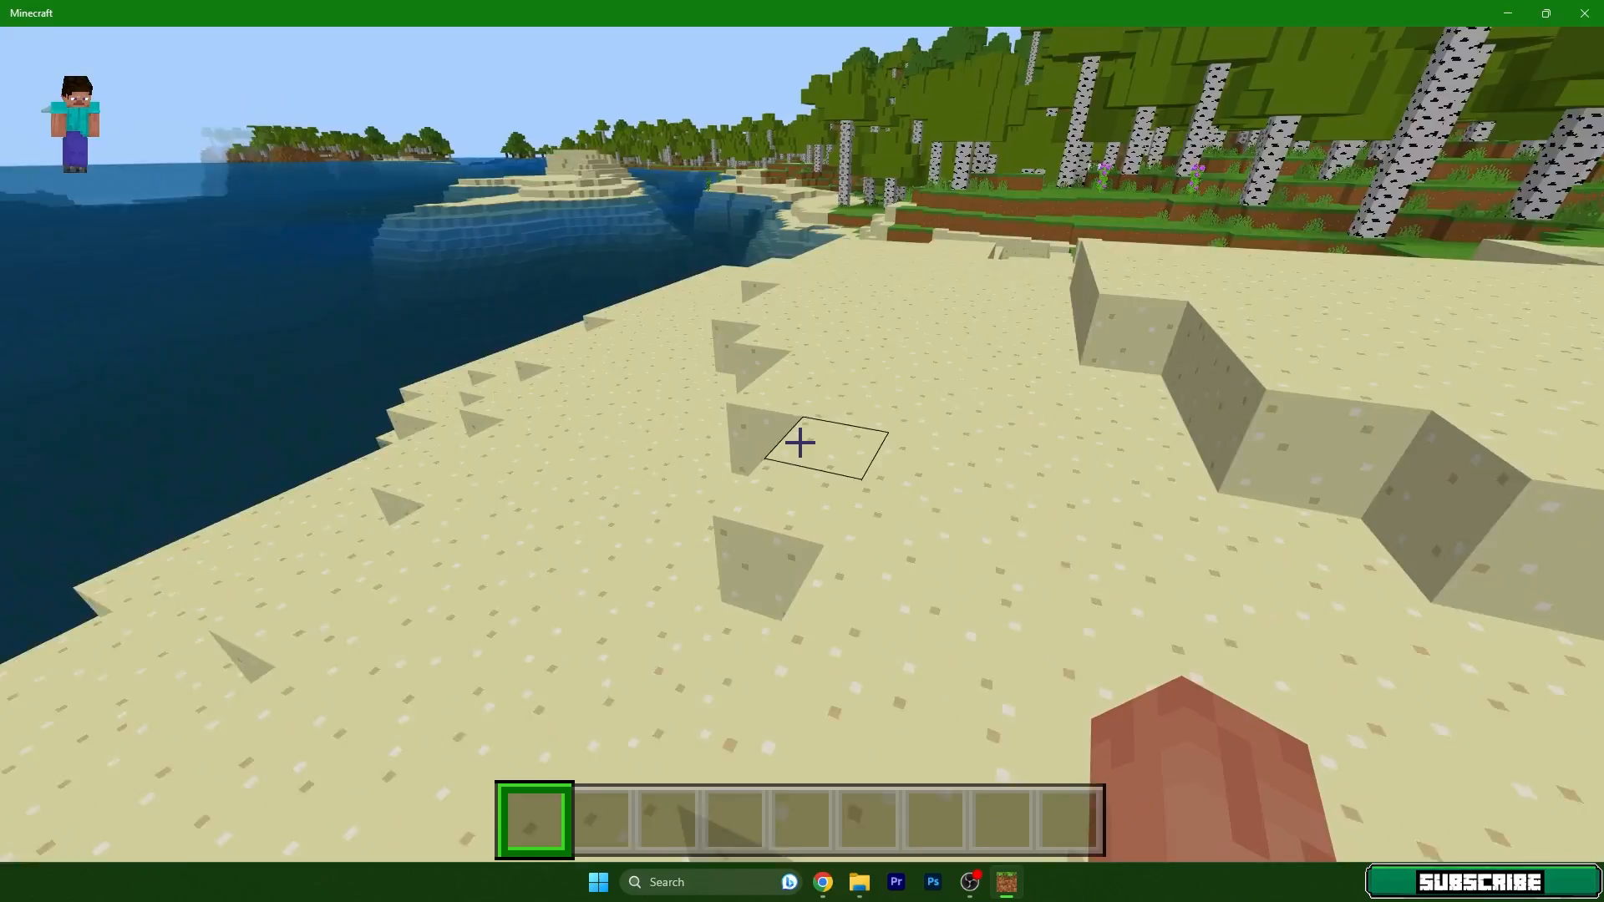
{"action": "mouse_move", "coordinate": [800, 441]}
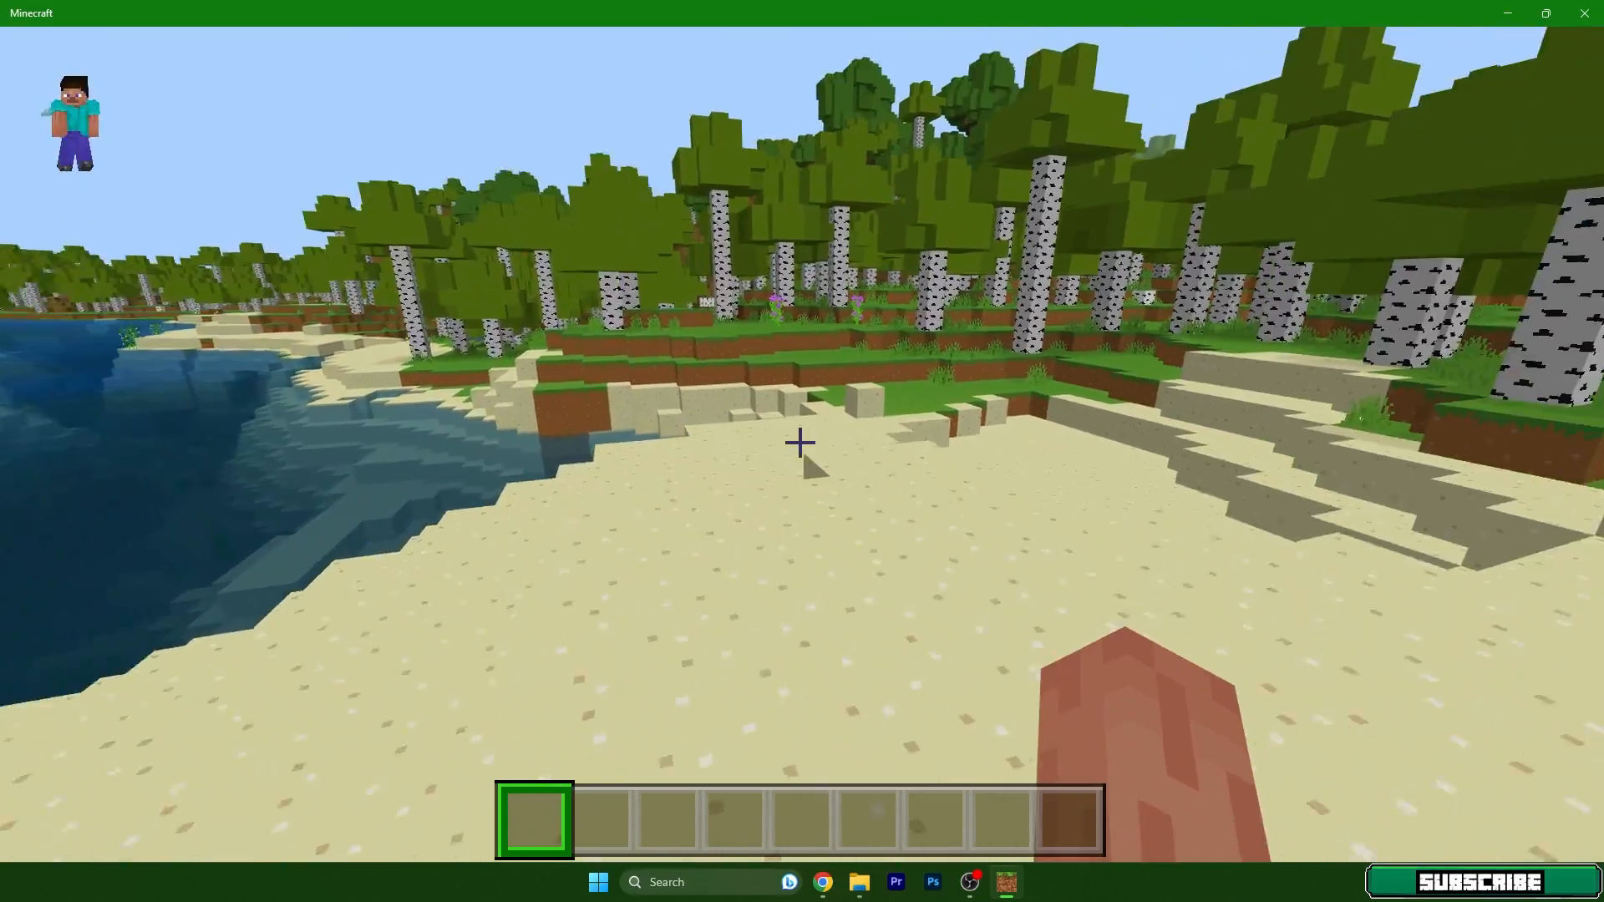